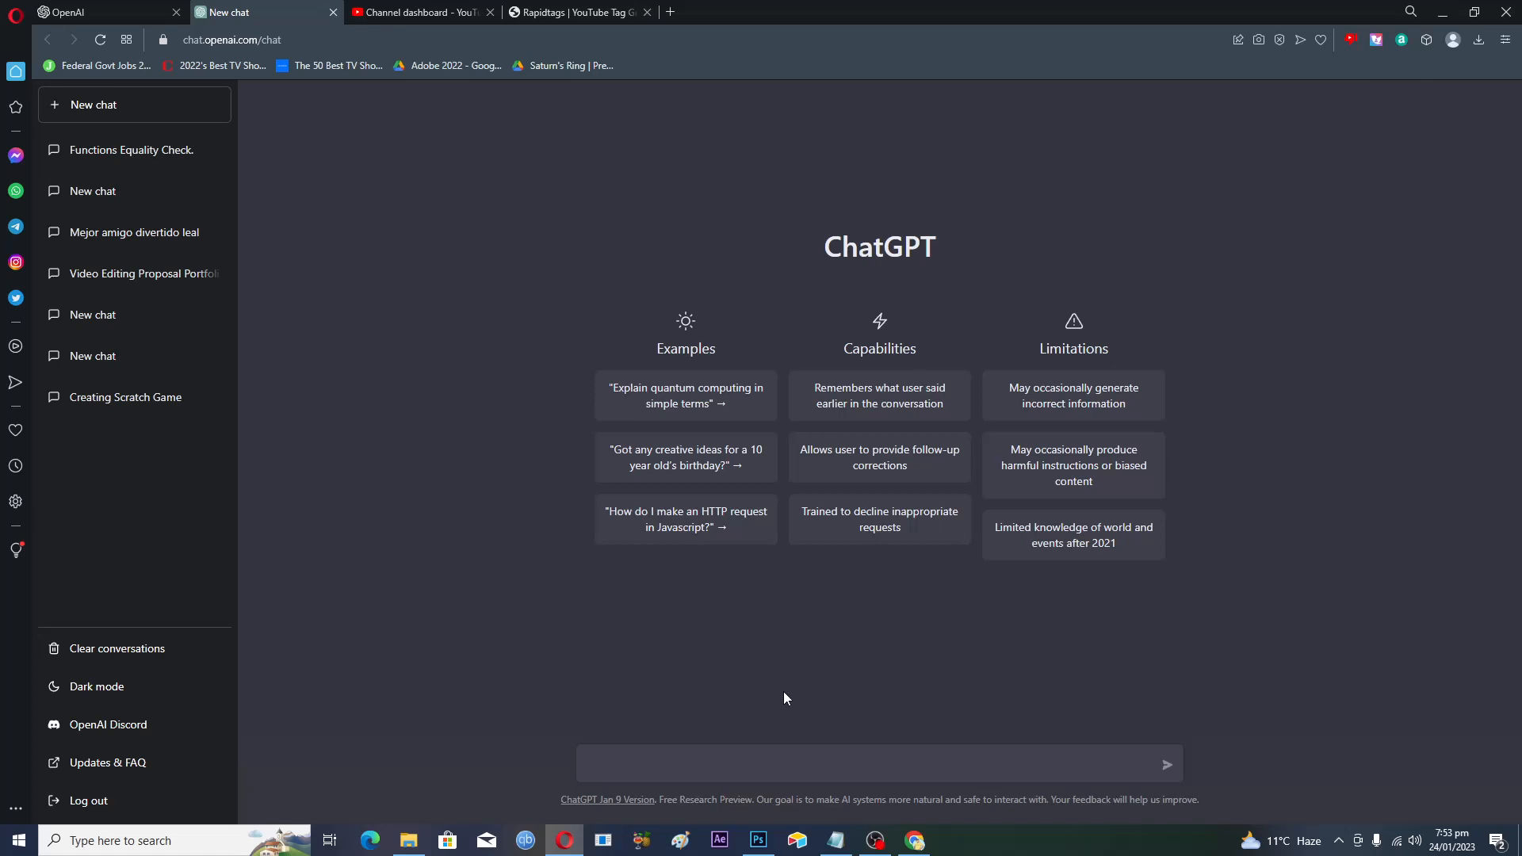
Step: Place the cursor in the empty ChatGPT message box, ready for the first question
{"action": "left_click", "coordinate": [874, 765]}
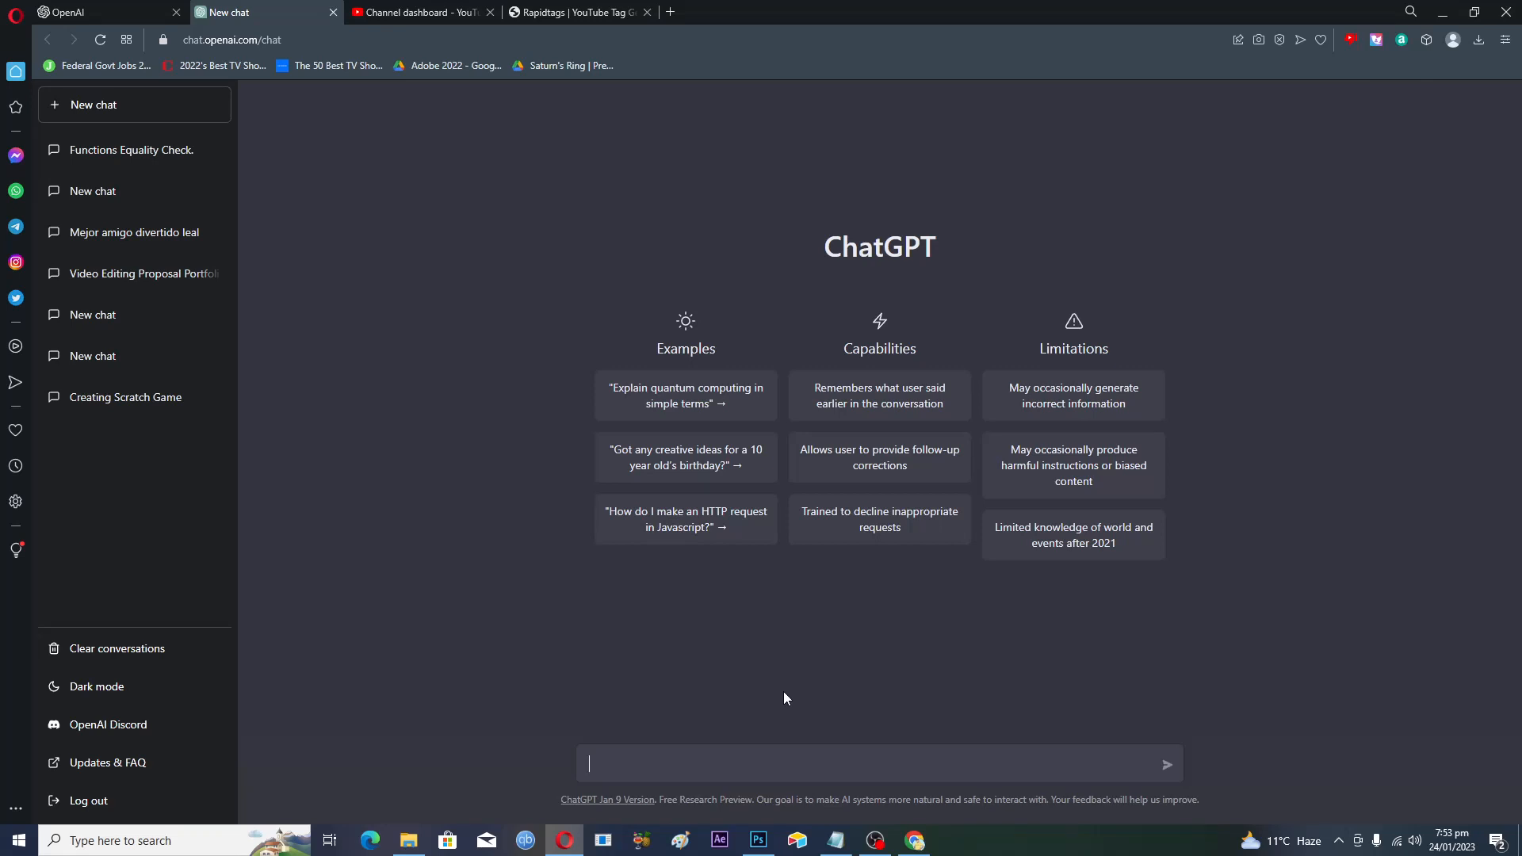
{"action": "mouse_move", "coordinate": [494, 288]}
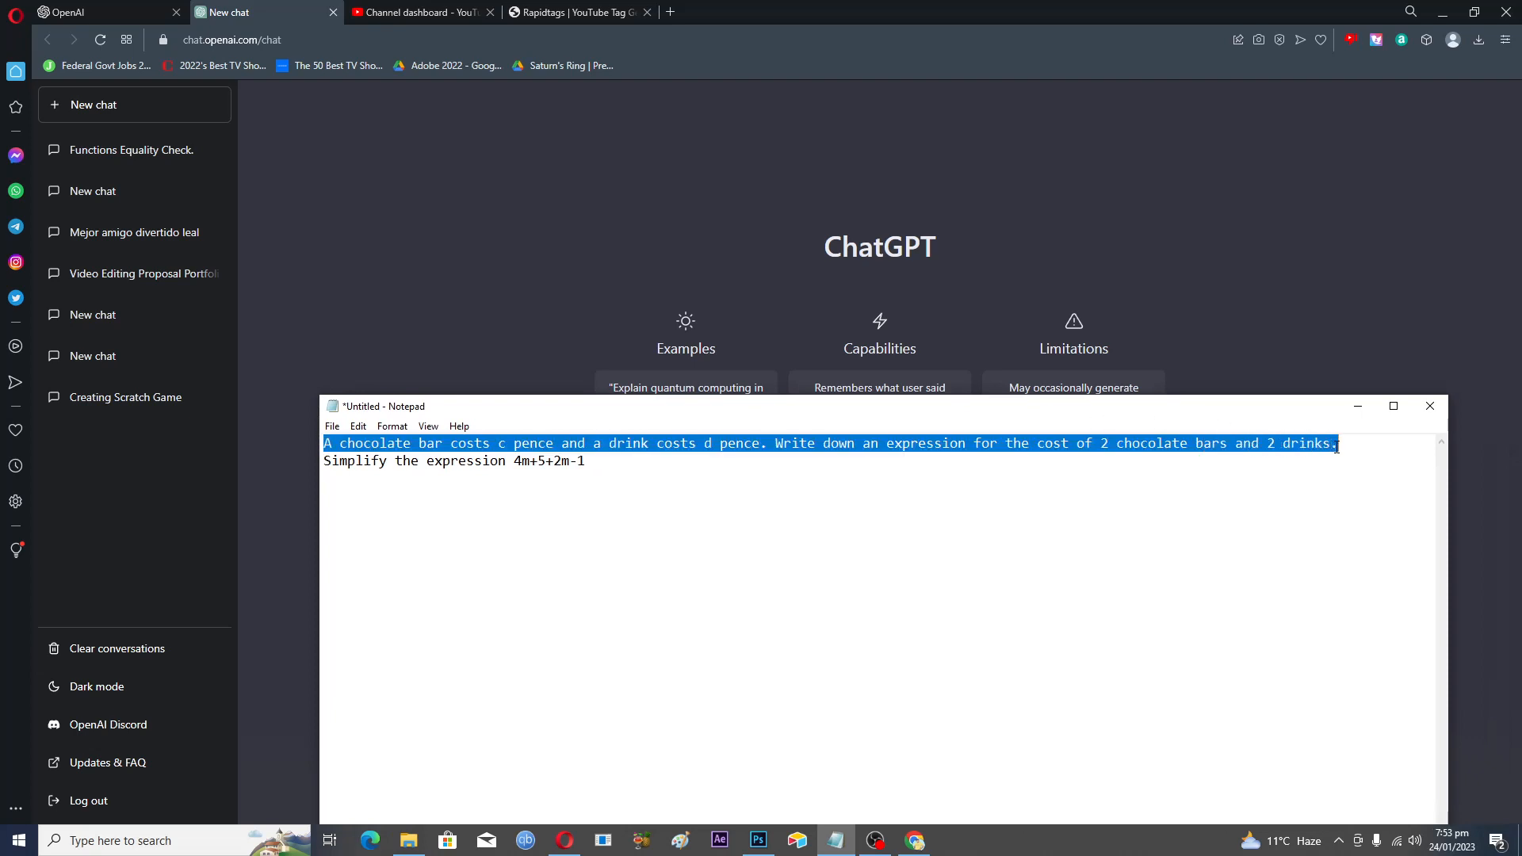
{"action": "mouse_move", "coordinate": [1328, 371]}
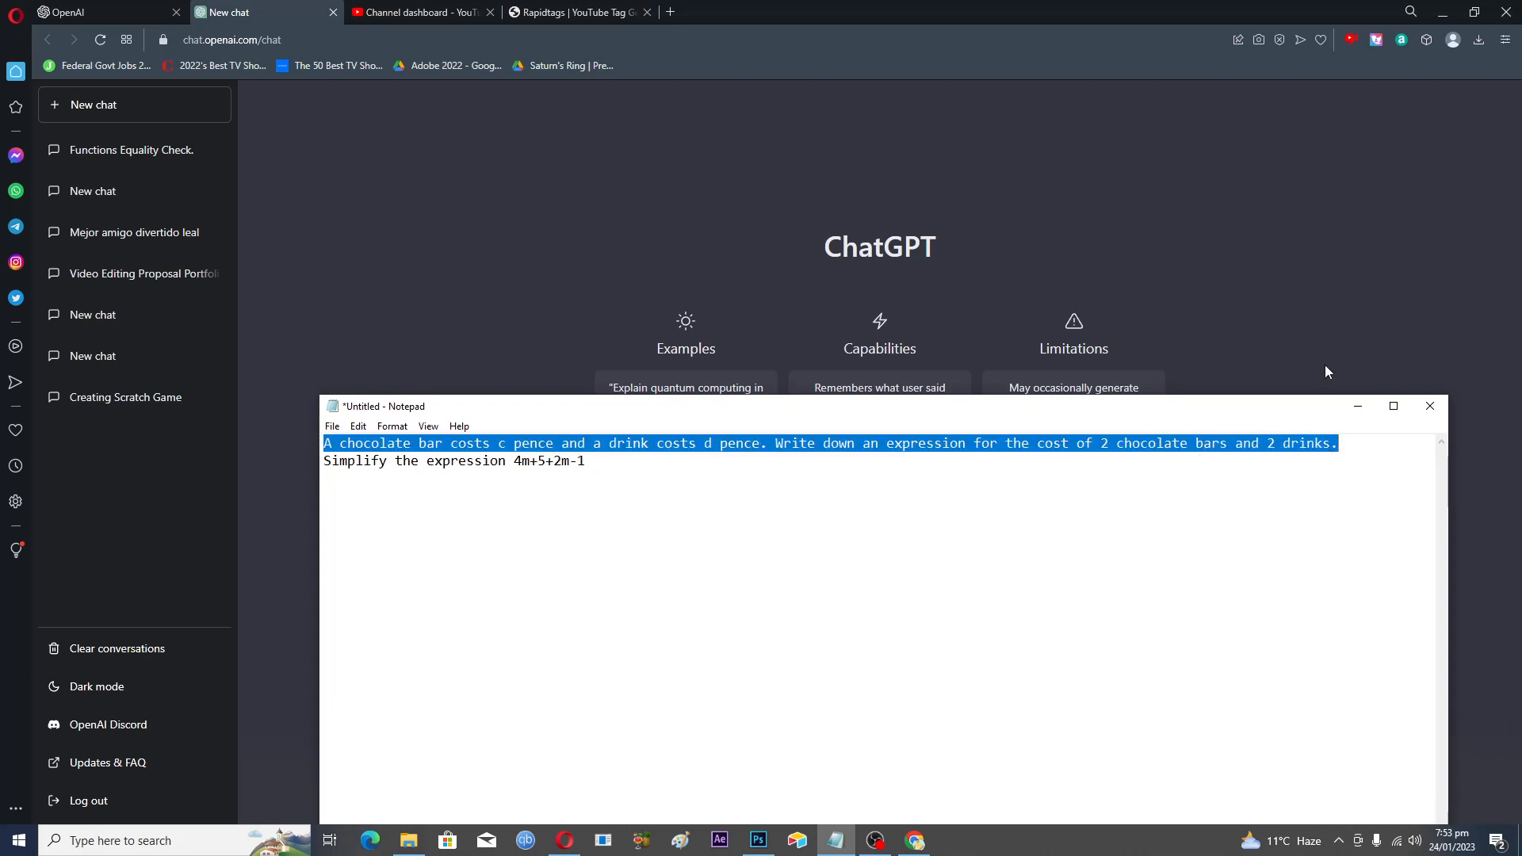
{"action": "mouse_move", "coordinate": [1358, 406]}
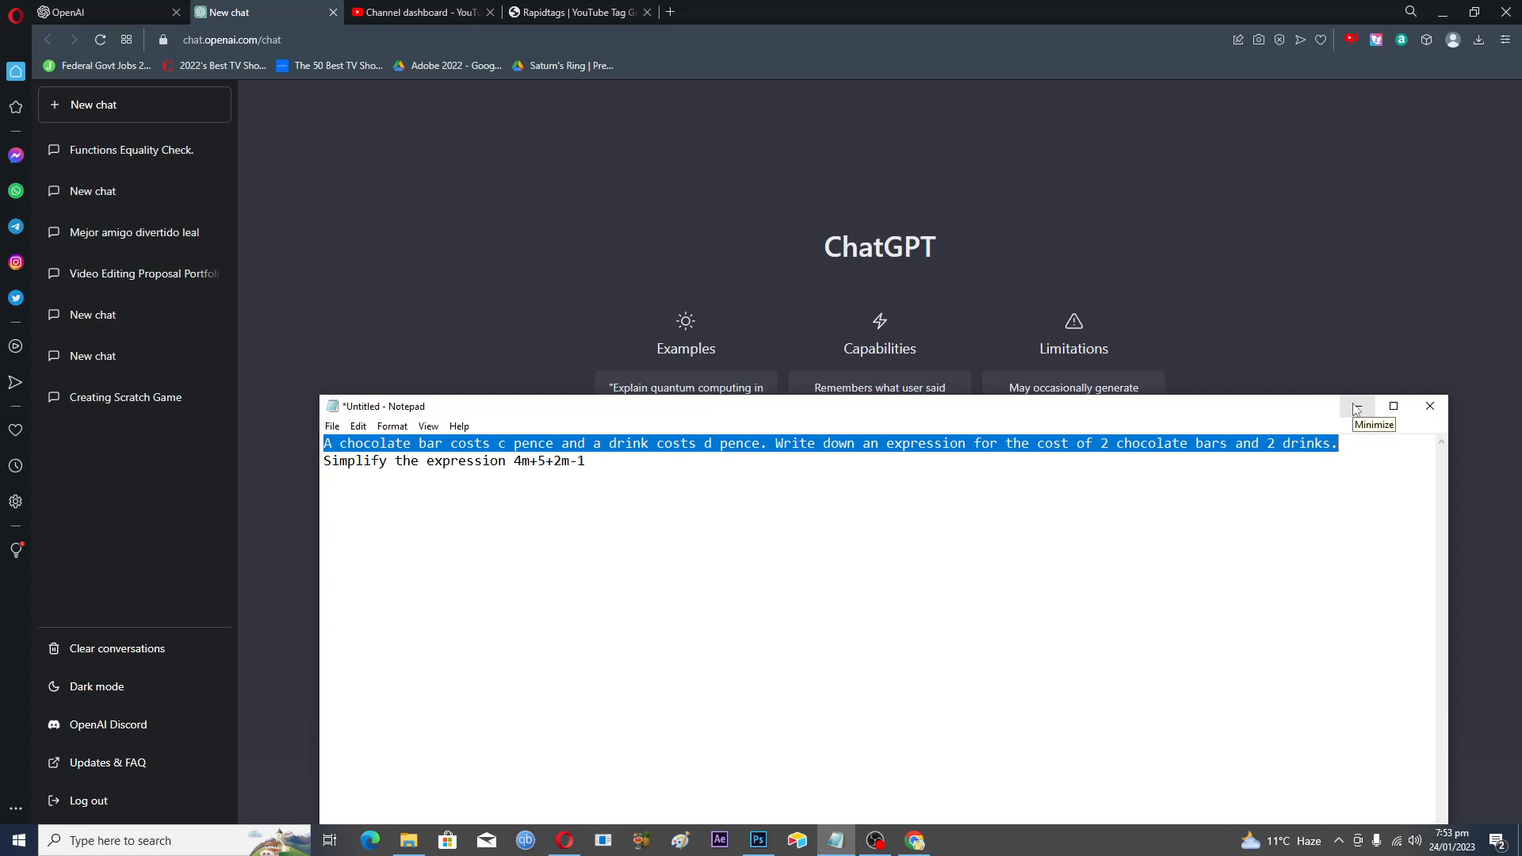
{"action": "mouse_move", "coordinate": [1356, 406]}
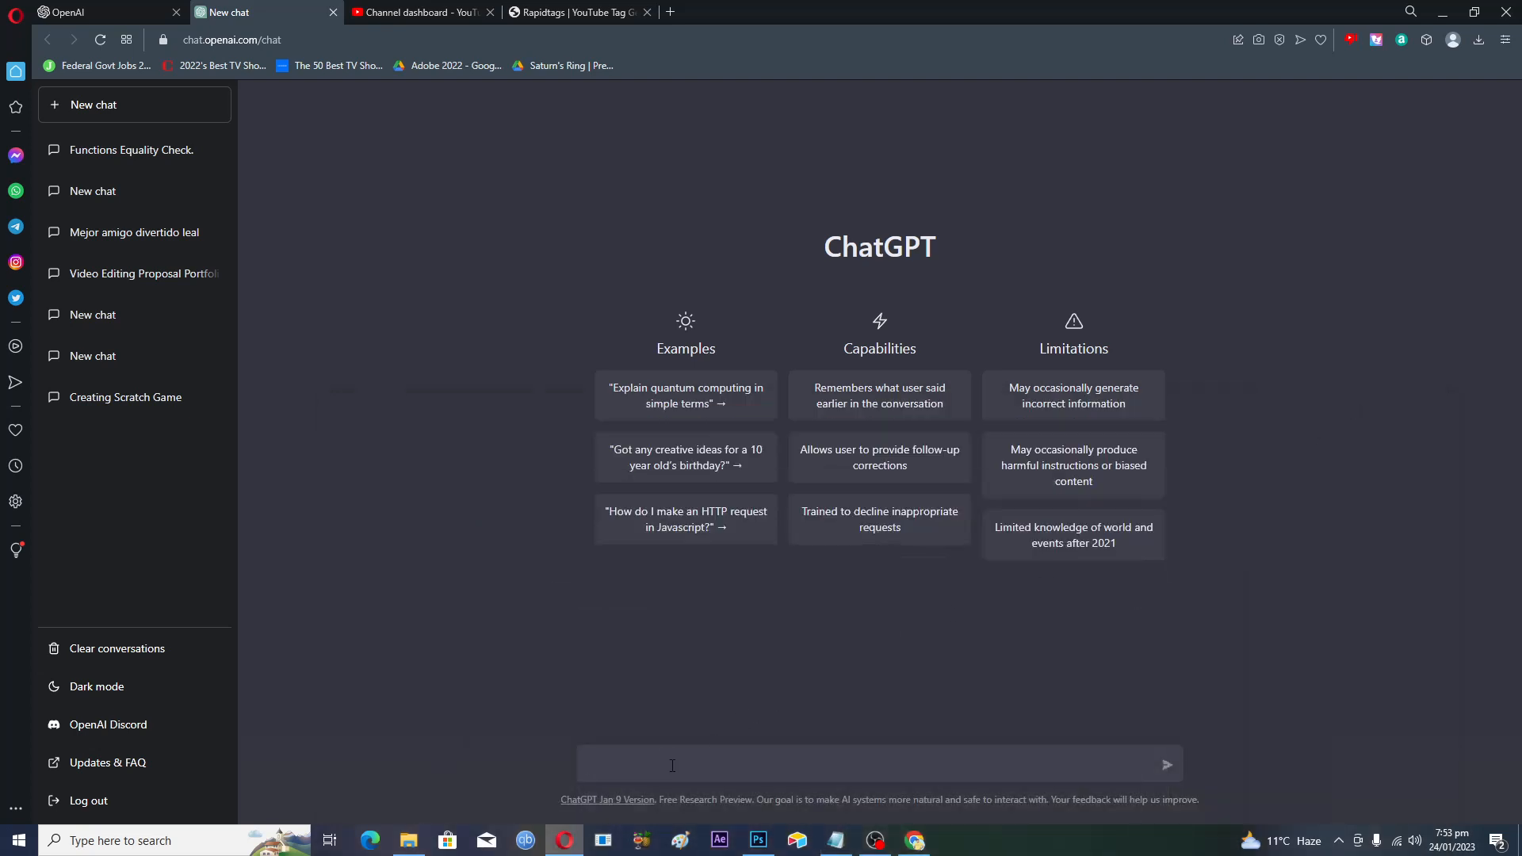
Step: Send the chocolate-bar and drink cost question (c pence, d pence) as the first message
{"action": "type", "text": "A chocolate bar costs c pence and a drink costs d pence. Write down an expression for the cost of 2 chocolate bars and 2 drinks."}
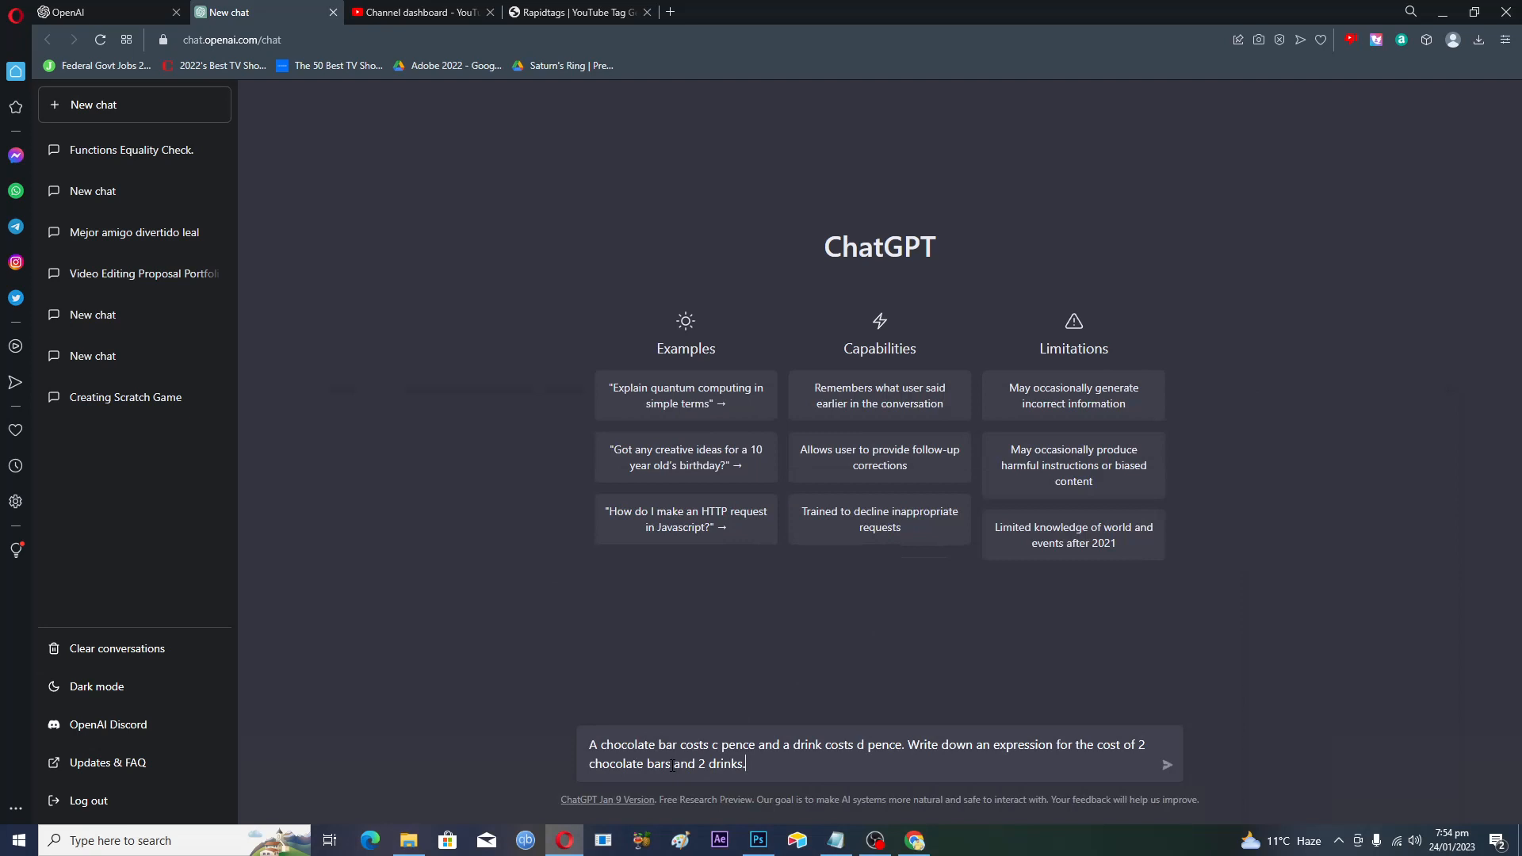
{"action": "left_click", "coordinate": [1165, 765]}
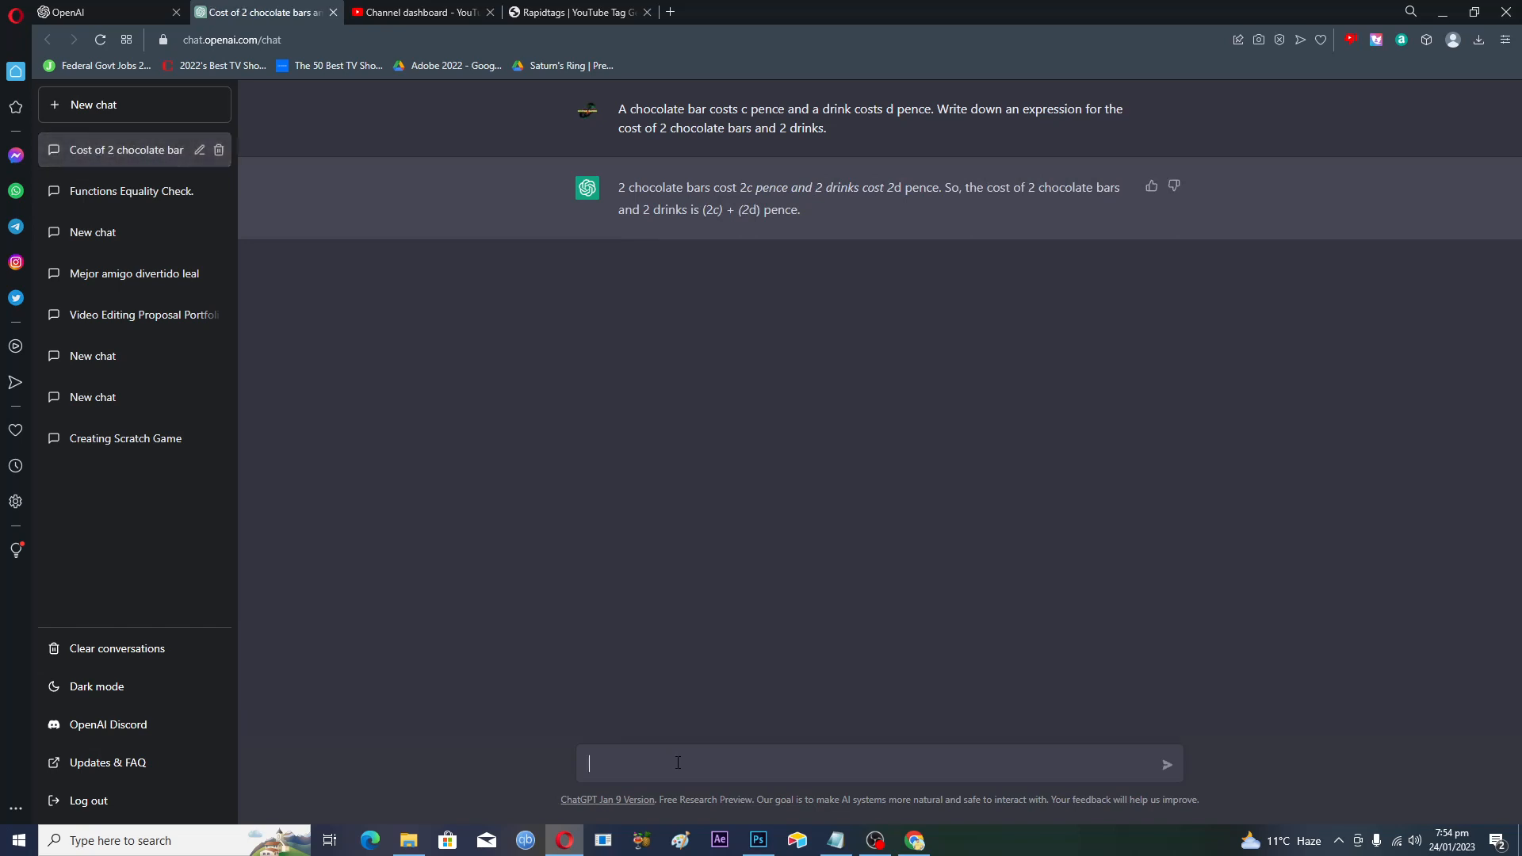
Step: Re-enter the chocolate-bar cost question without its full stop, adding 'step by step with explanation'
{"action": "type", "text": "A chocolate bar costs c pence and a drink costs d pence. Write down an expression for the cost of 2 chocolate bars and 2 drinks."}
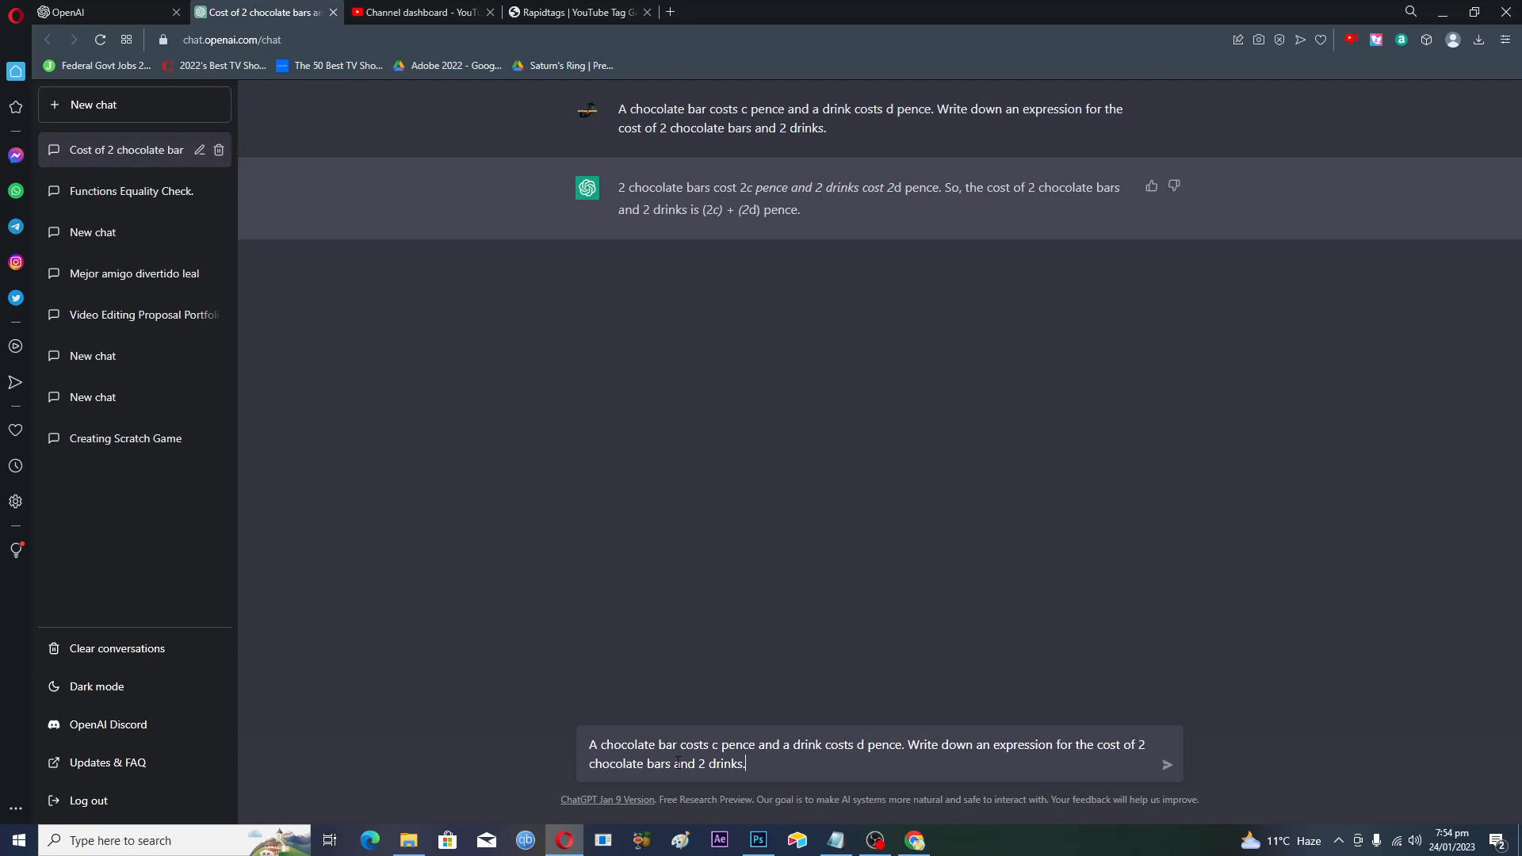
{"action": "key", "text": "Backspace"}
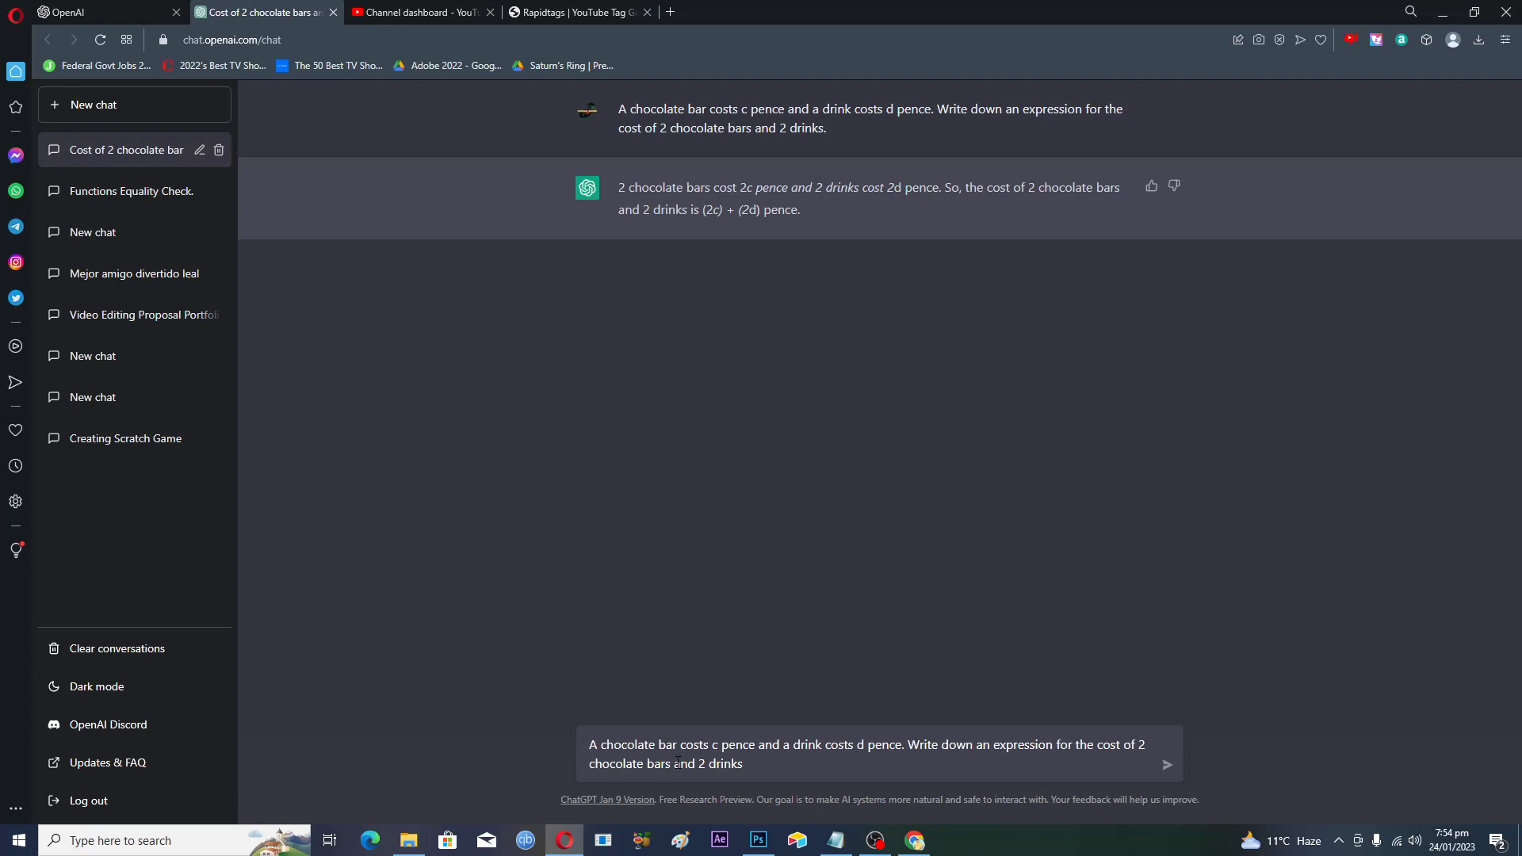
{"action": "type", "text": "step by"}
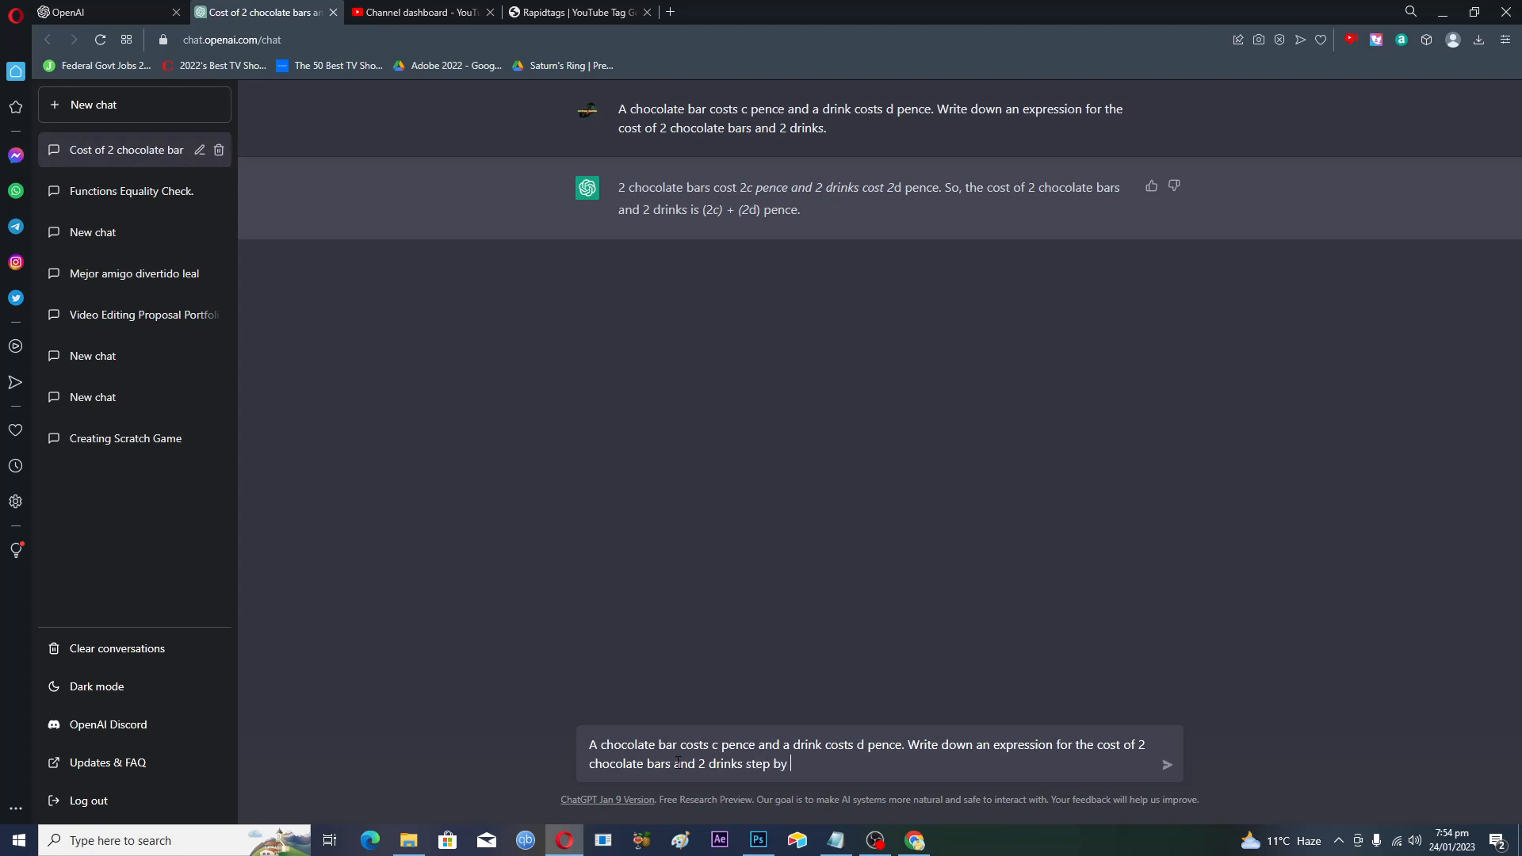
{"action": "type", "text": "step with"}
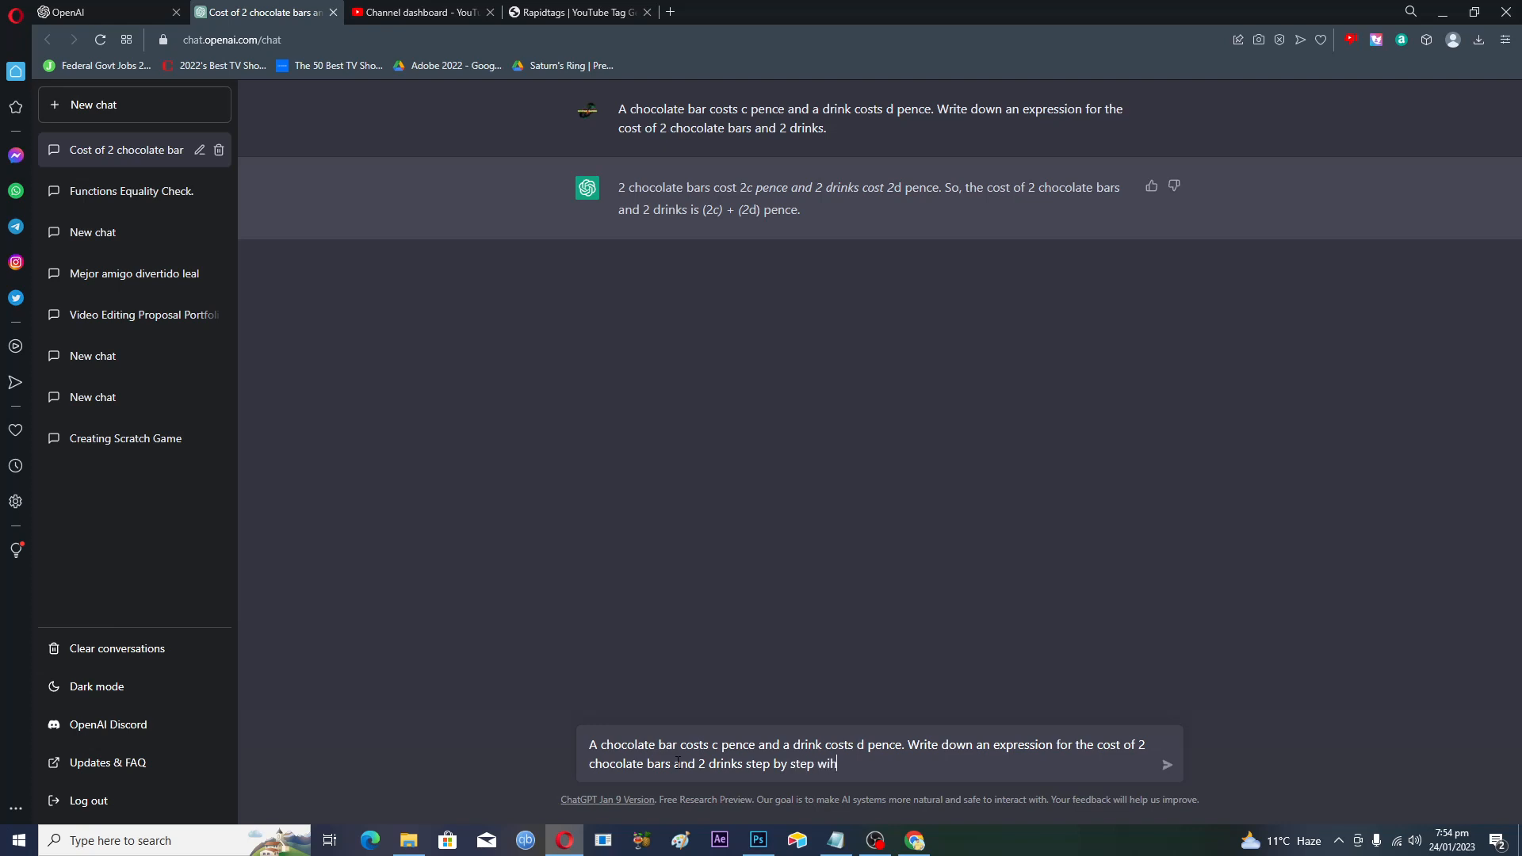
{"action": "type", "text": "ex"}
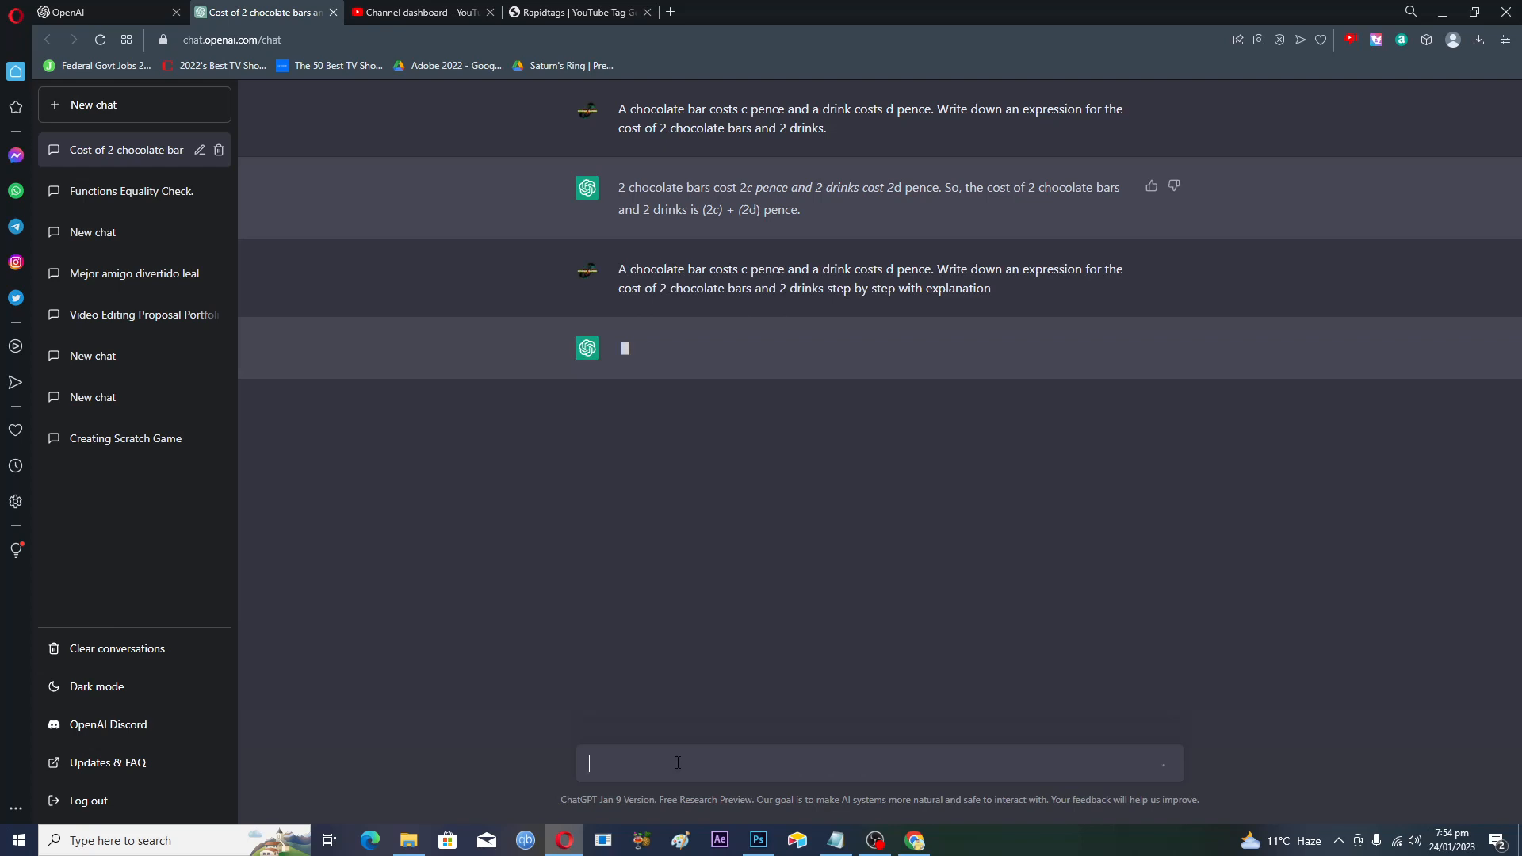
{"action": "mouse_move", "coordinate": [512, 395]}
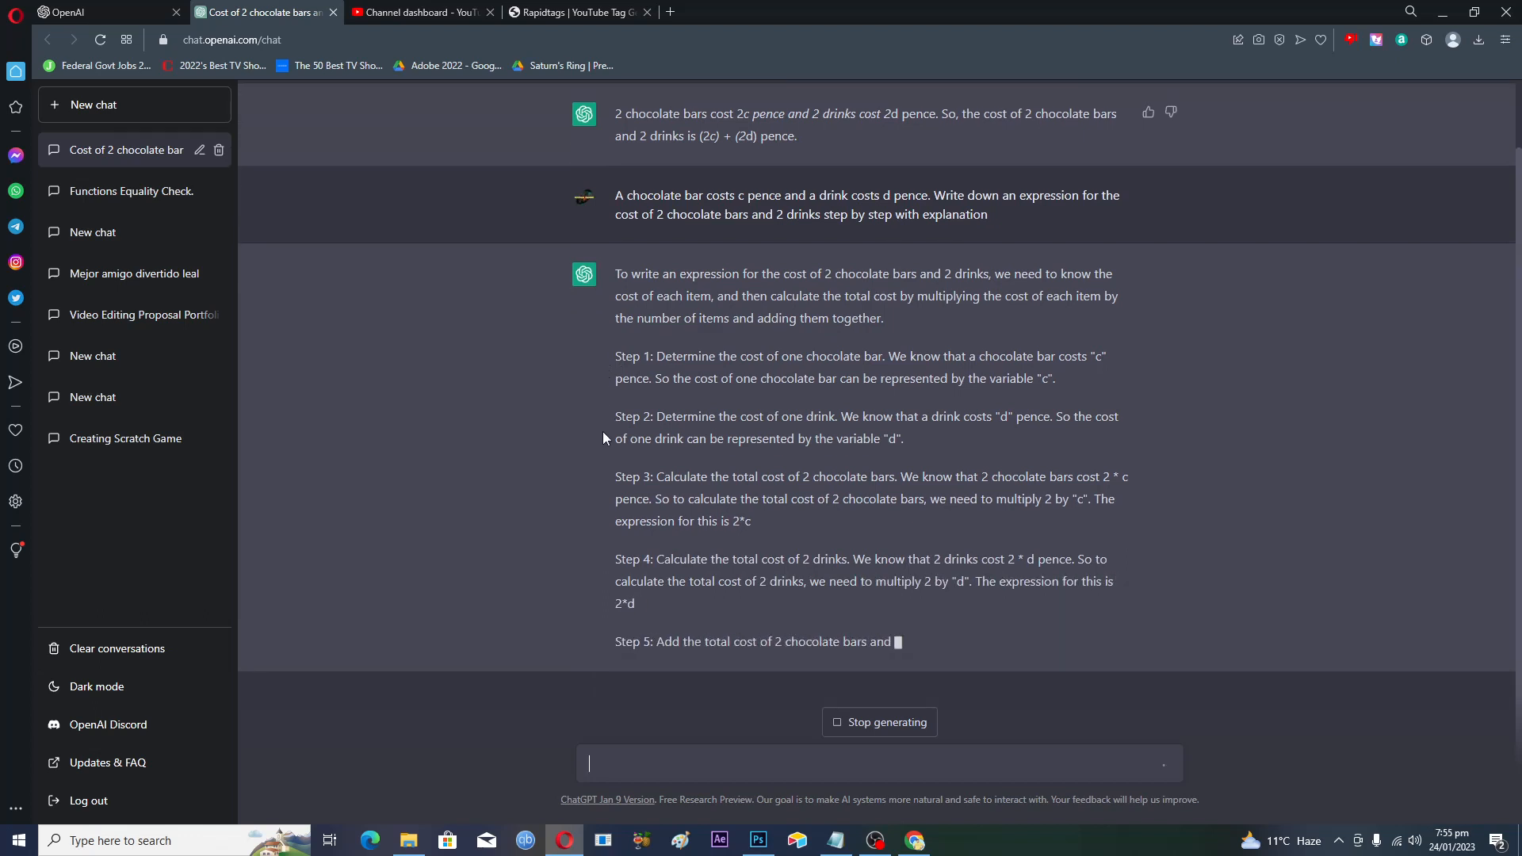
Step: Read through the five-step explanation ending in (2c) + (2d) pence and return to the message box
{"action": "scroll", "scroll_direction": "down", "scroll_amount": 3}
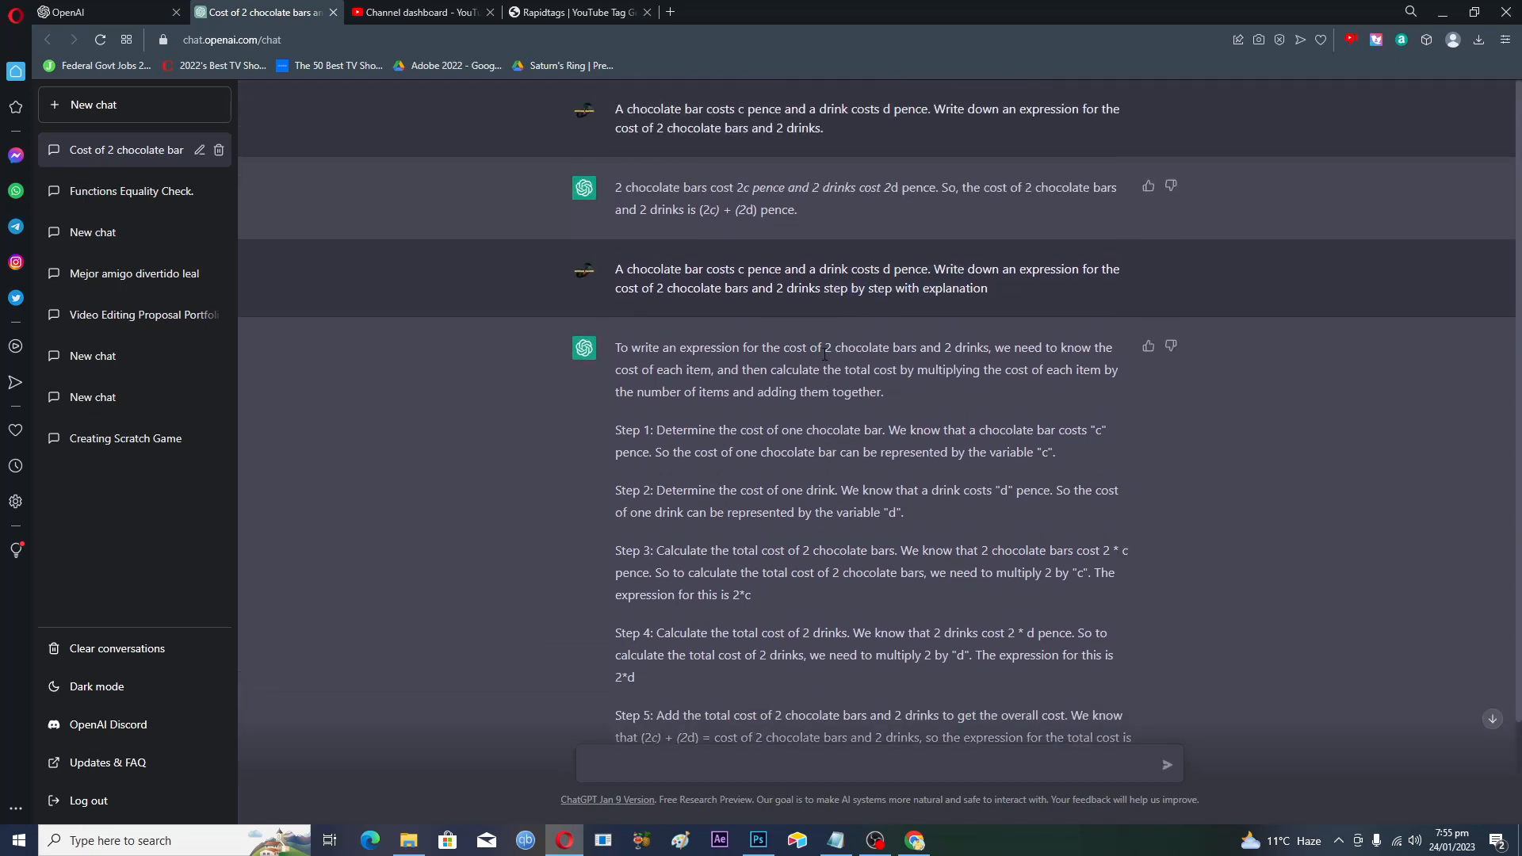
{"action": "scroll", "scroll_direction": "down", "scroll_amount": 3}
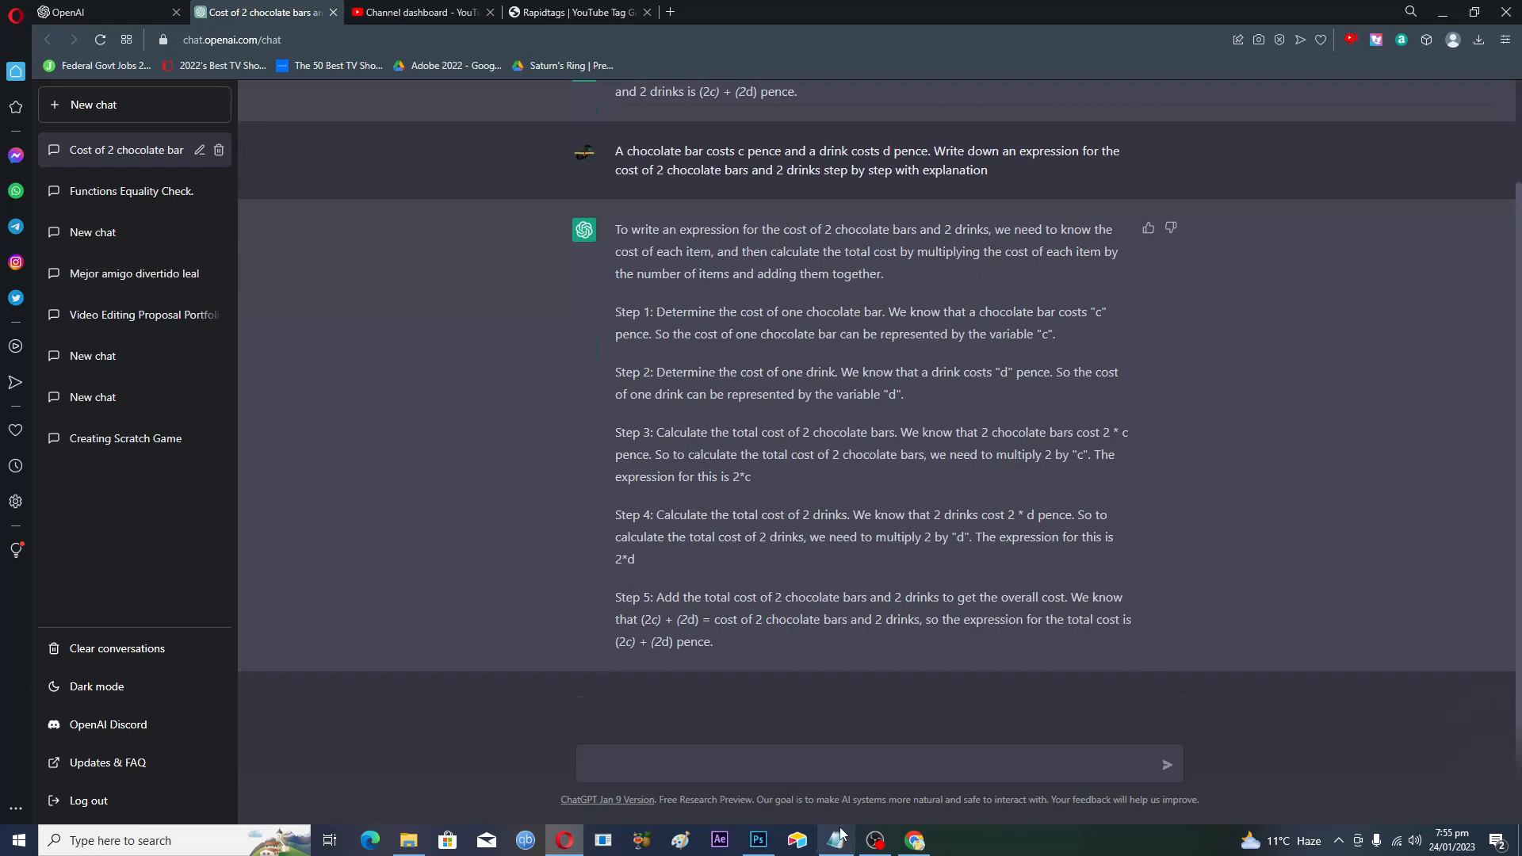
{"action": "left_click", "coordinate": [833, 841]}
{"action": "type", "text": "Simplify the expression 4m+5+2m-1"}
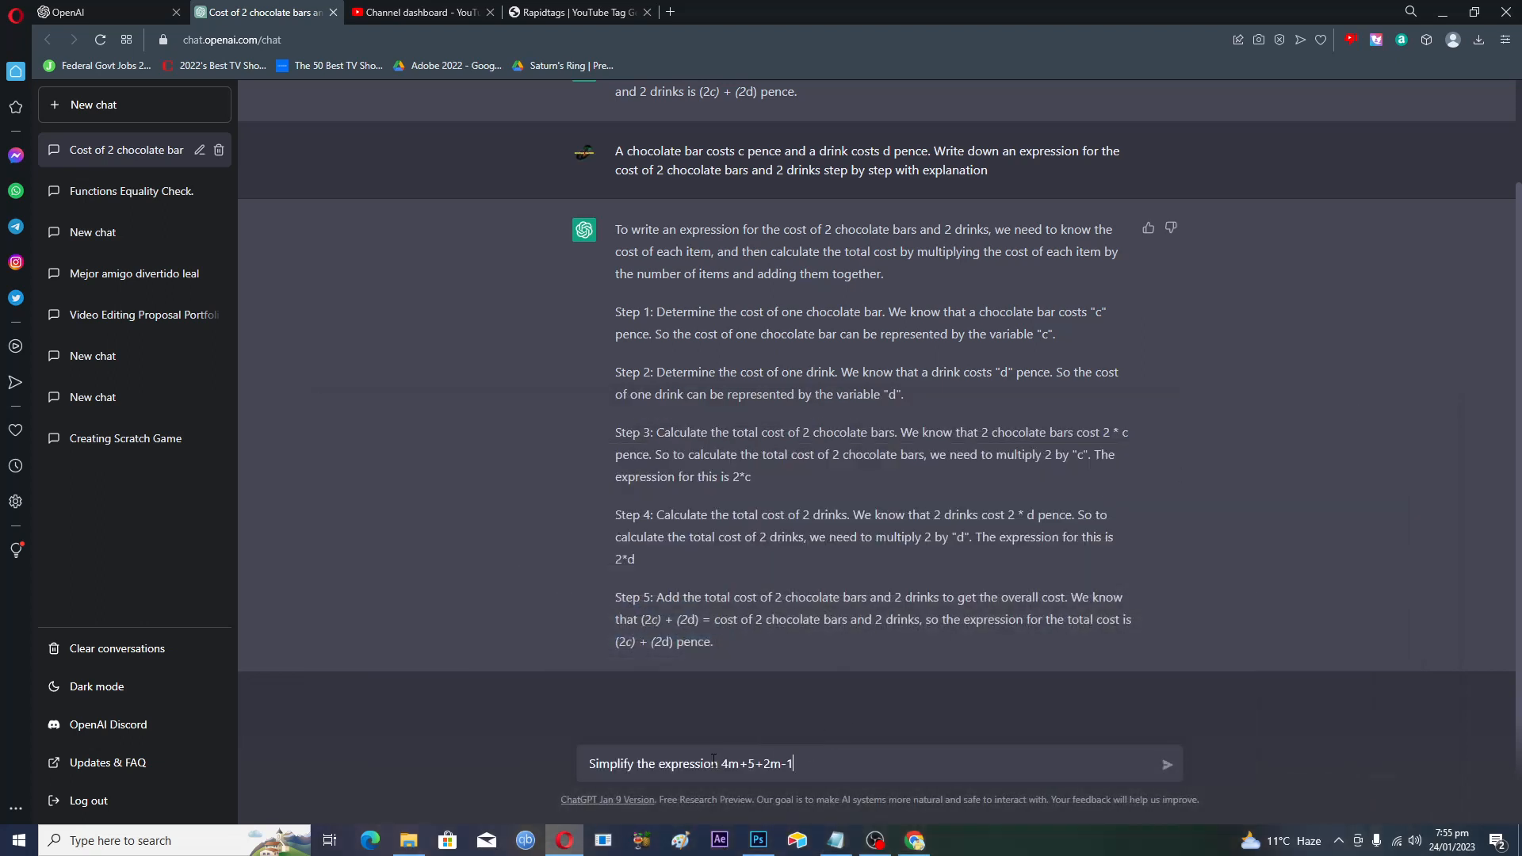
Step: Send the 'simplify 4m+5+2m-1' question and read the reply giving 6m+4
{"action": "left_click", "coordinate": [1165, 762]}
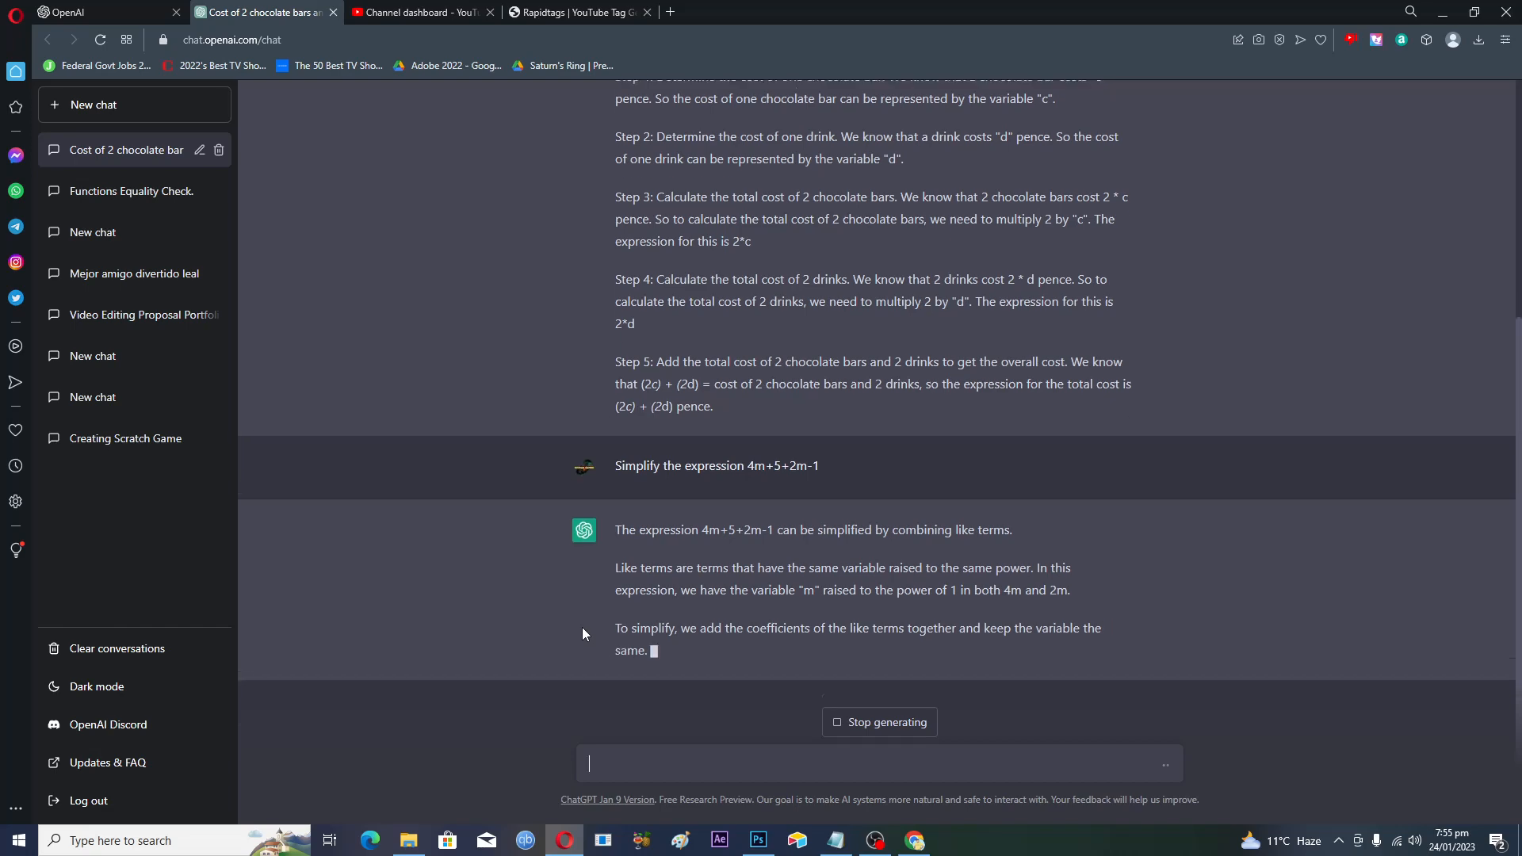
{"action": "scroll", "scroll_direction": "up", "scroll_amount": 3}
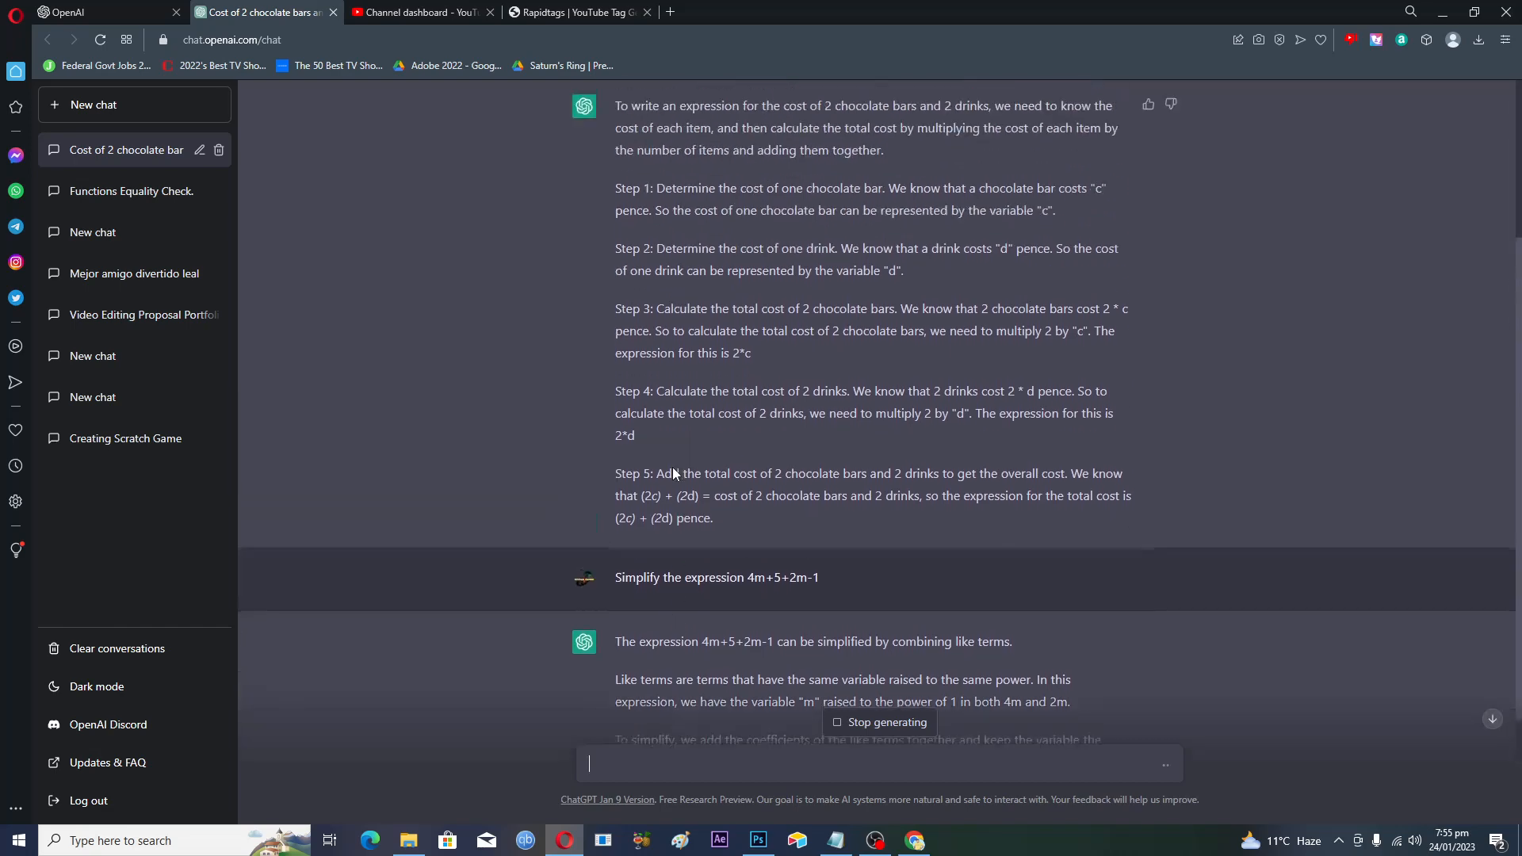
{"action": "scroll", "scroll_direction": "down", "scroll_amount": 3}
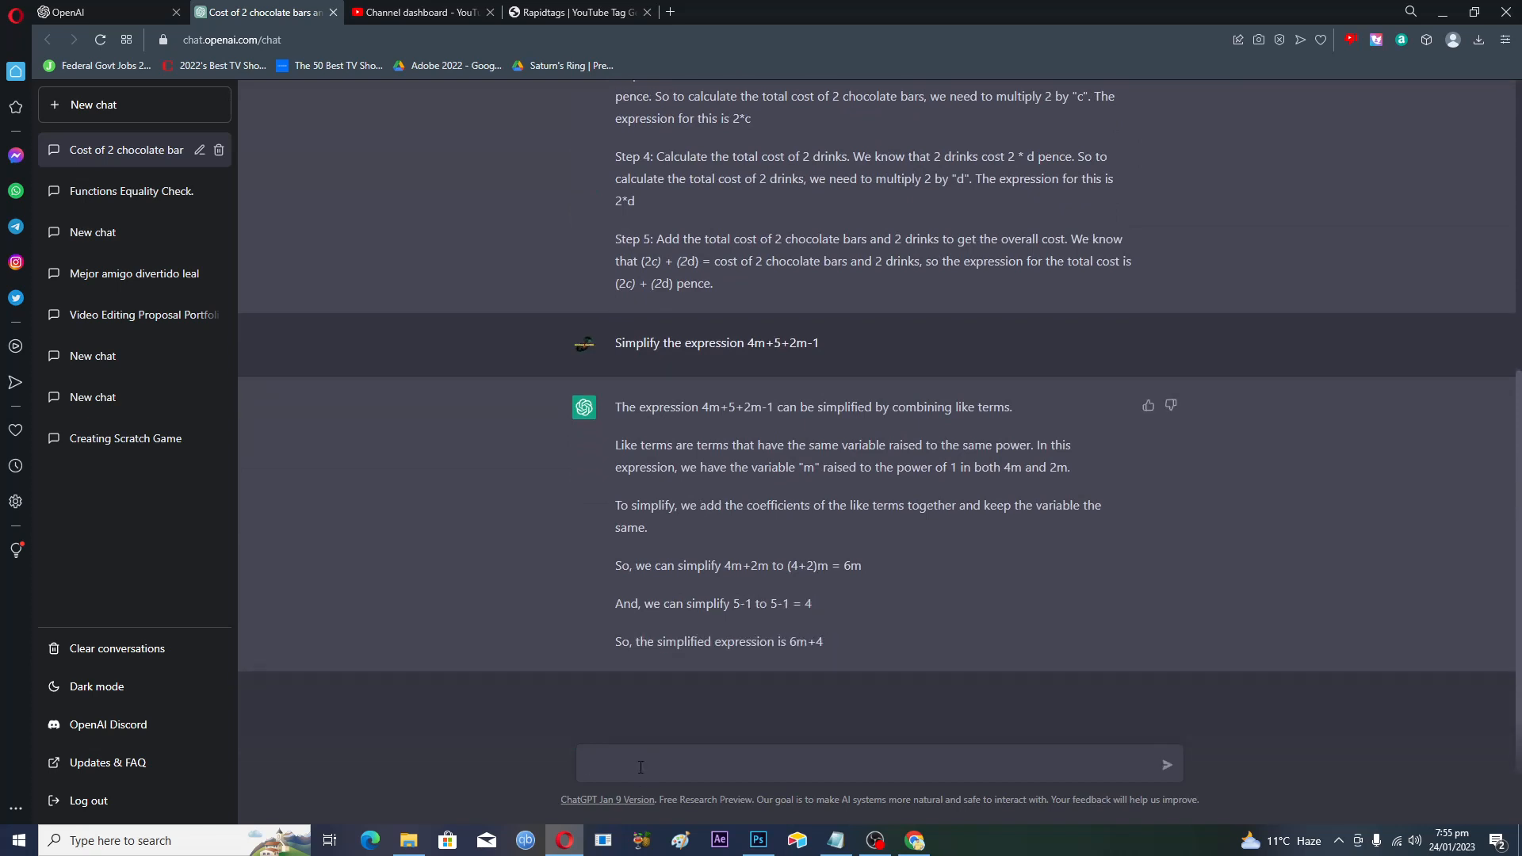
Step: Write 'Simplify the expression 4m+5+2m-1 with step by step full explanation' as the follow-up
{"action": "type", "text": "Simplify the expression 4m+5+2m-1"}
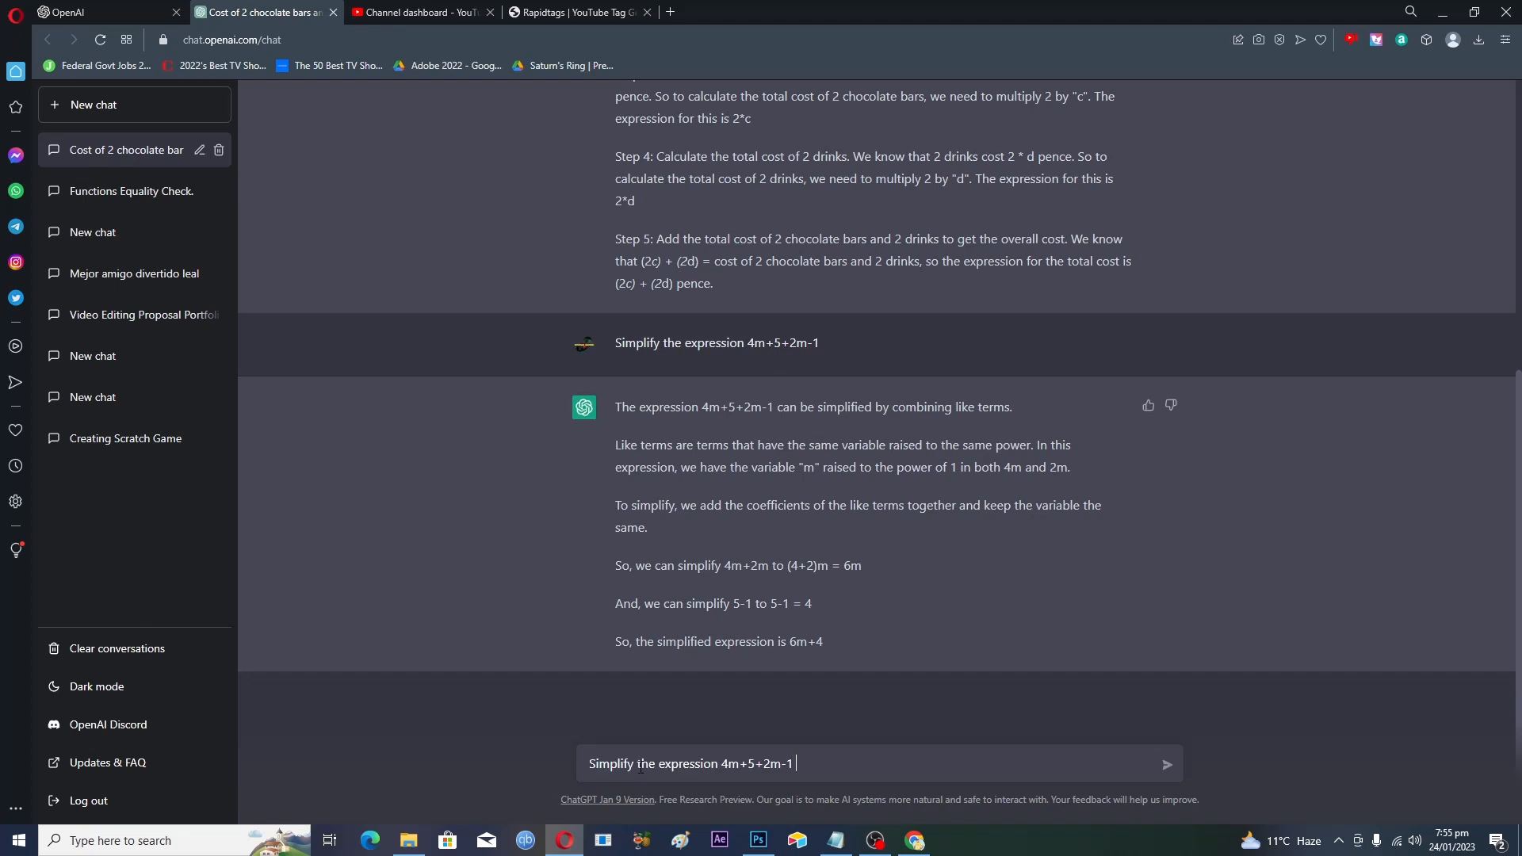
{"action": "type", "text": "w"}
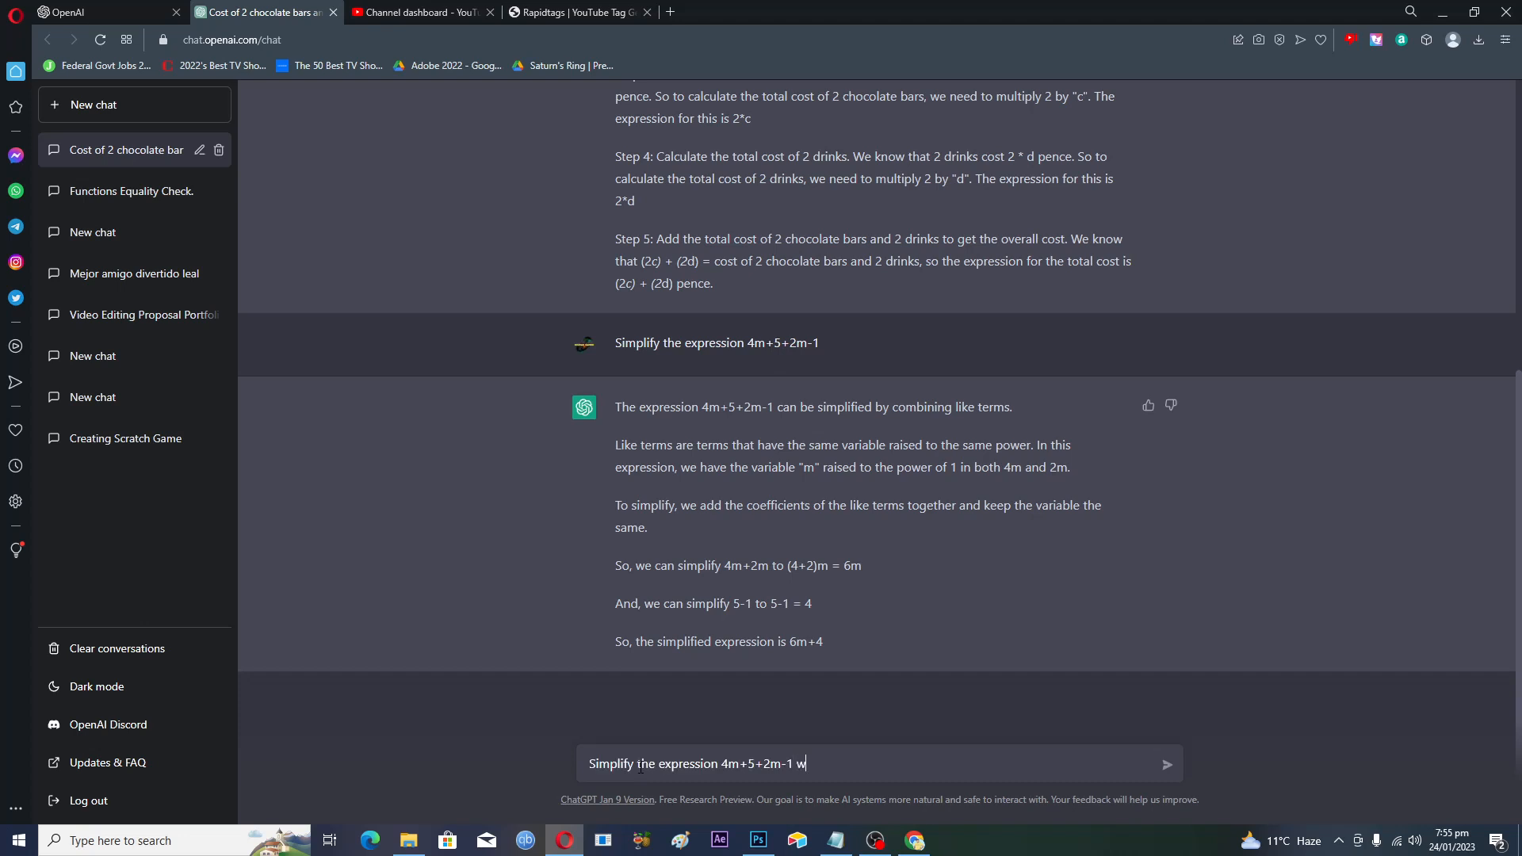
{"action": "type", "text": "ith step"}
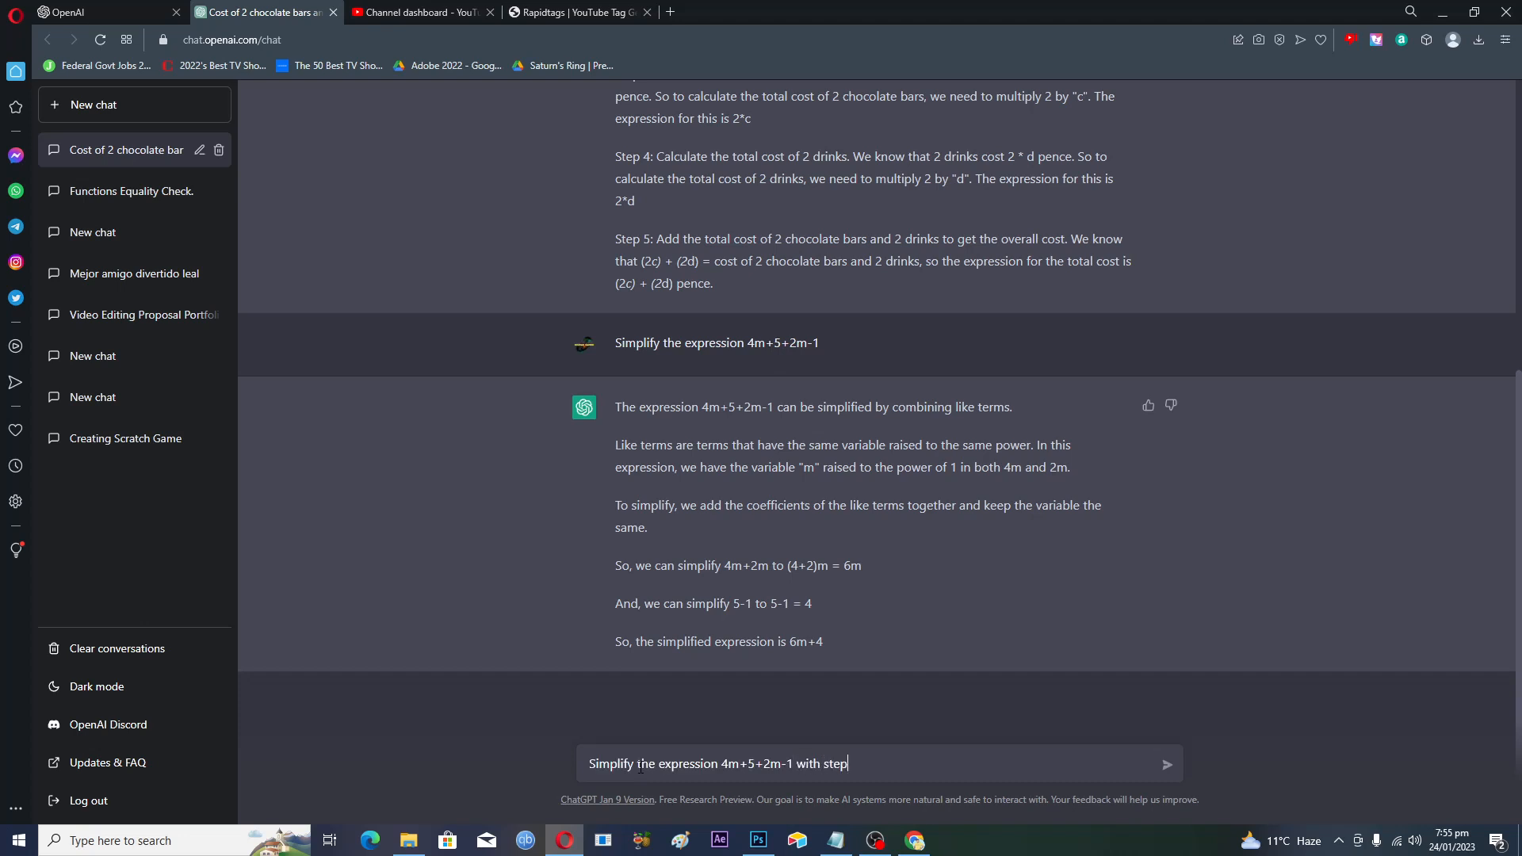
{"action": "type", "text": "by ste"}
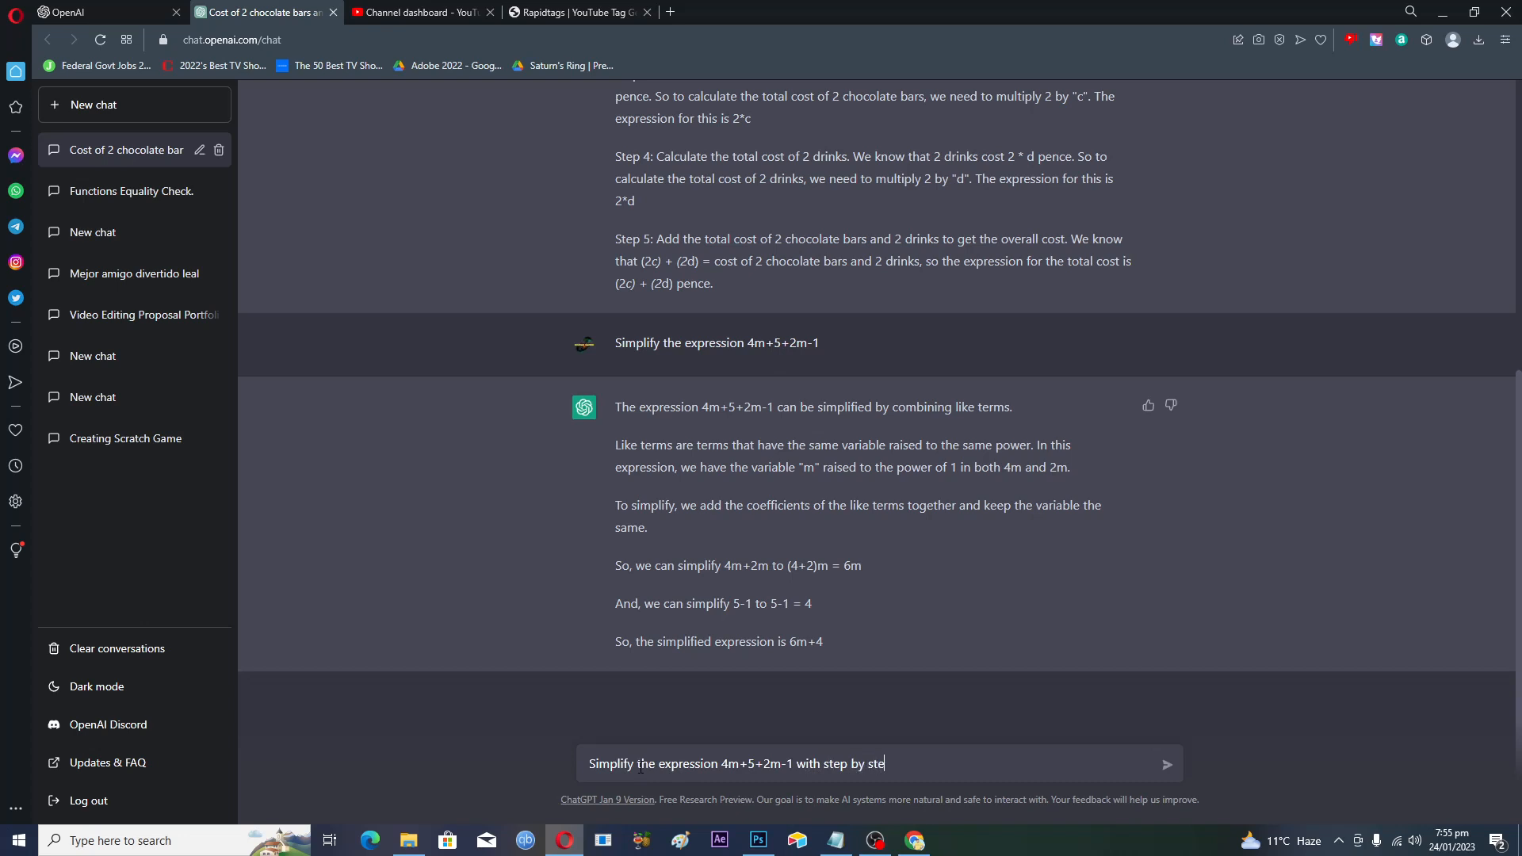
{"action": "type", "text": "full"}
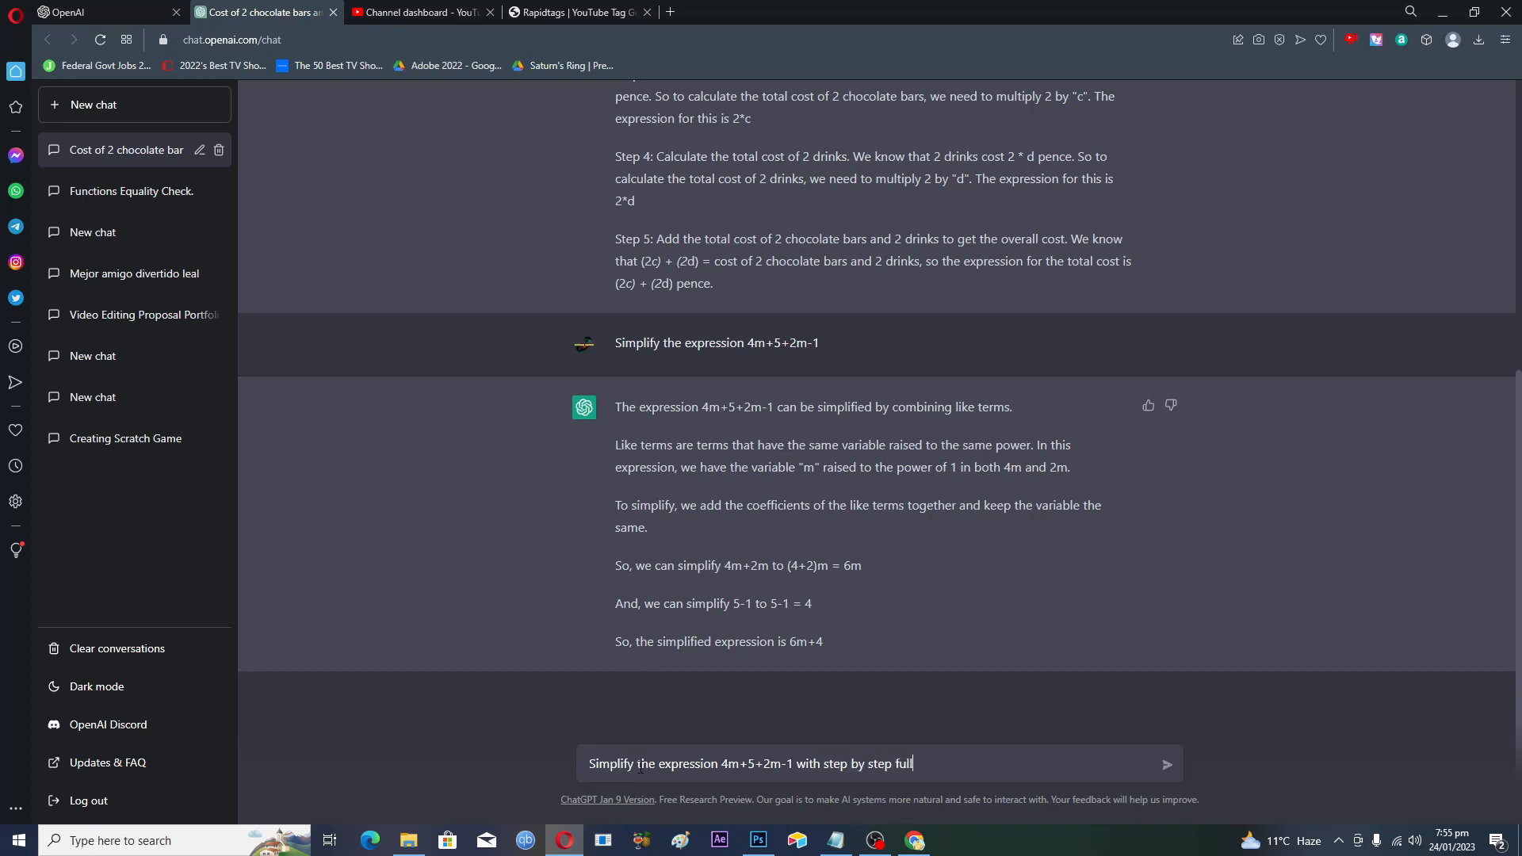
{"action": "type", "text": "explana"}
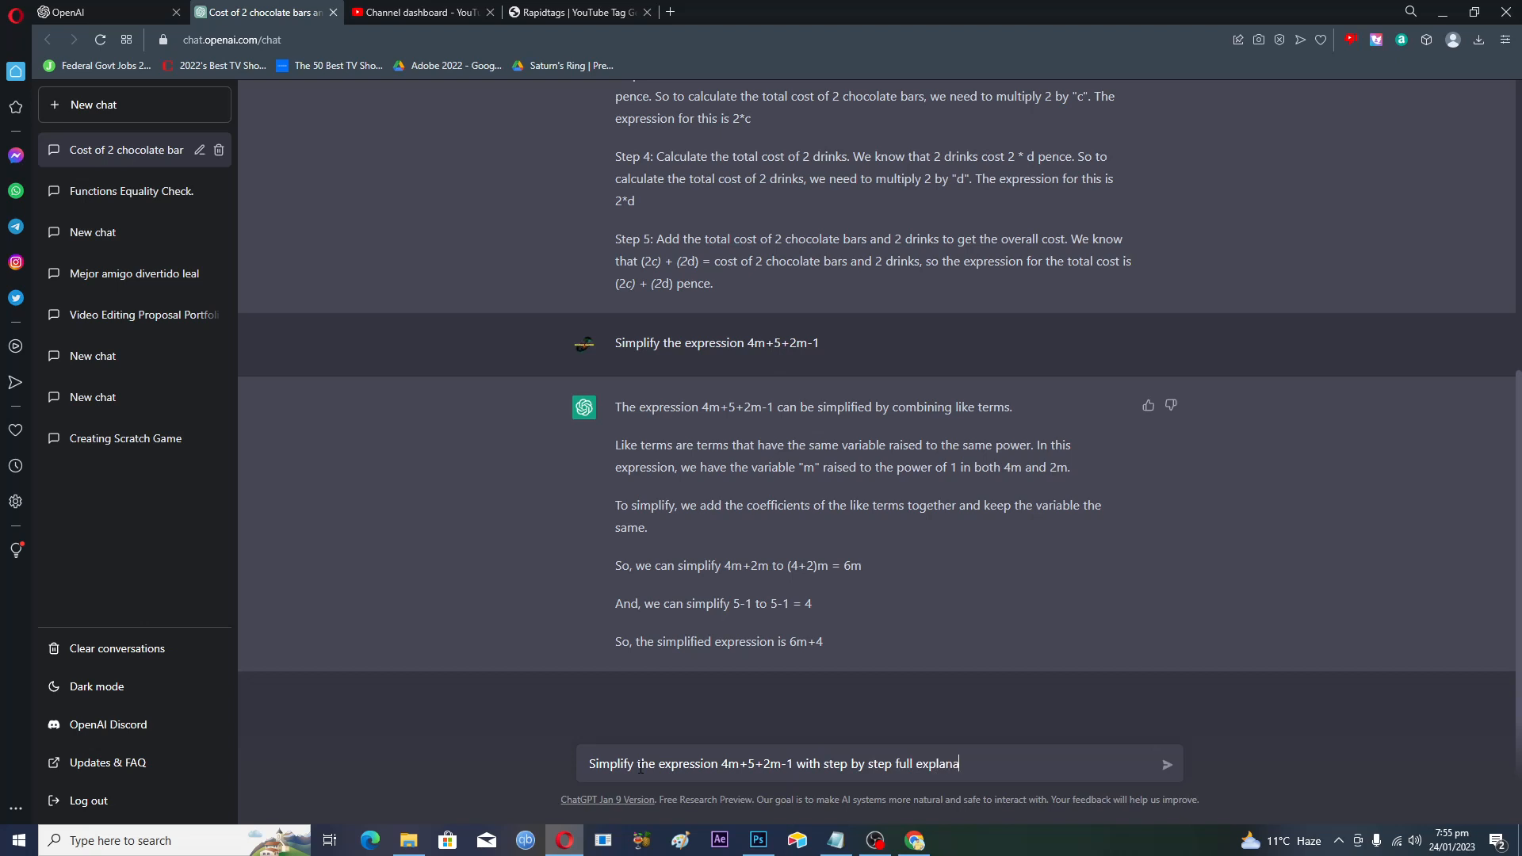
{"action": "type", "text": "ti"}
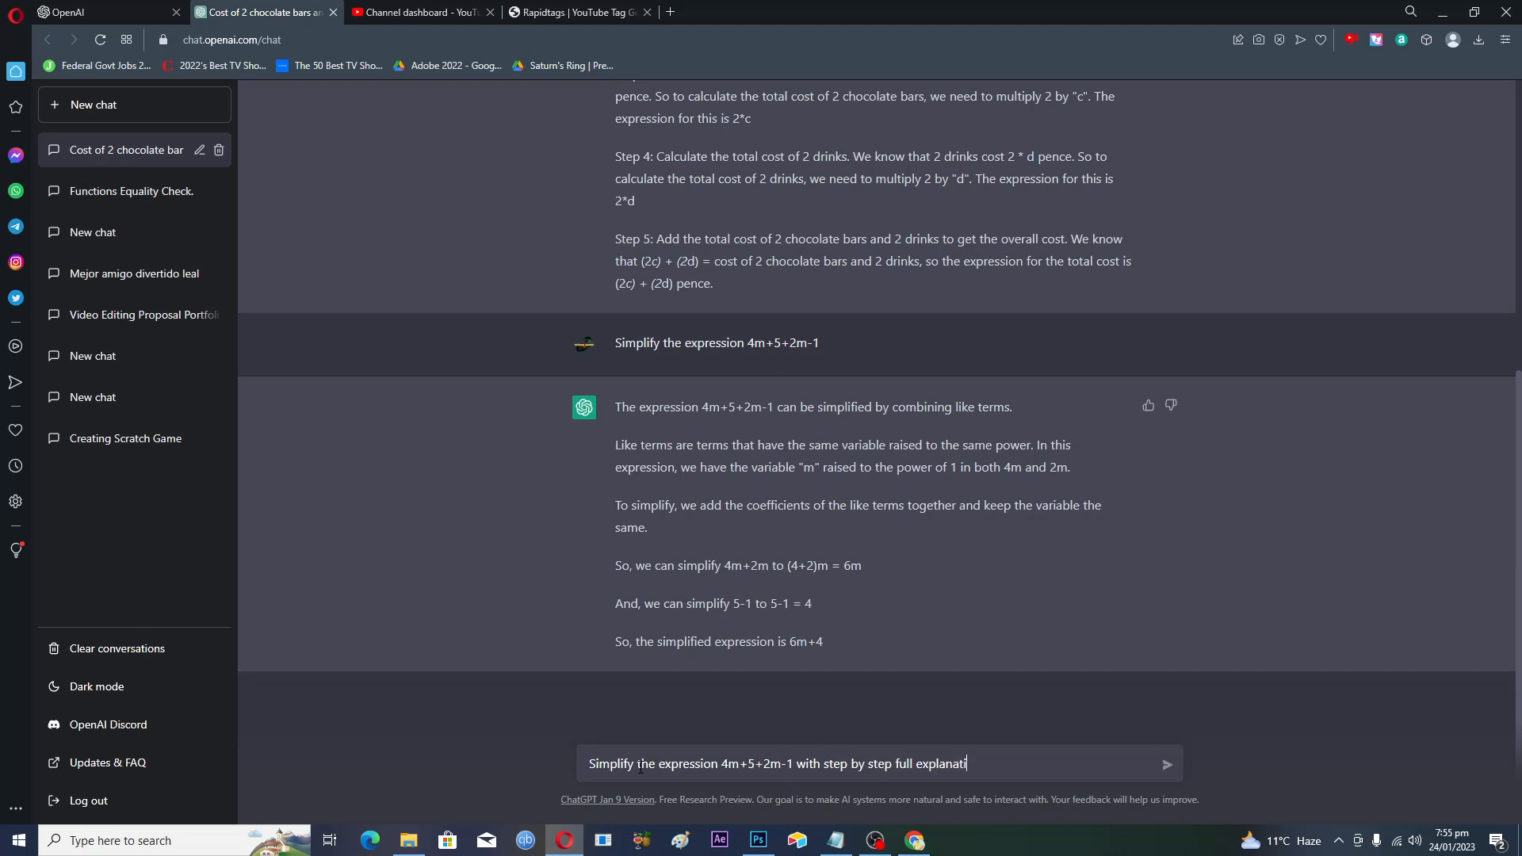
{"action": "type", "text": "on"}
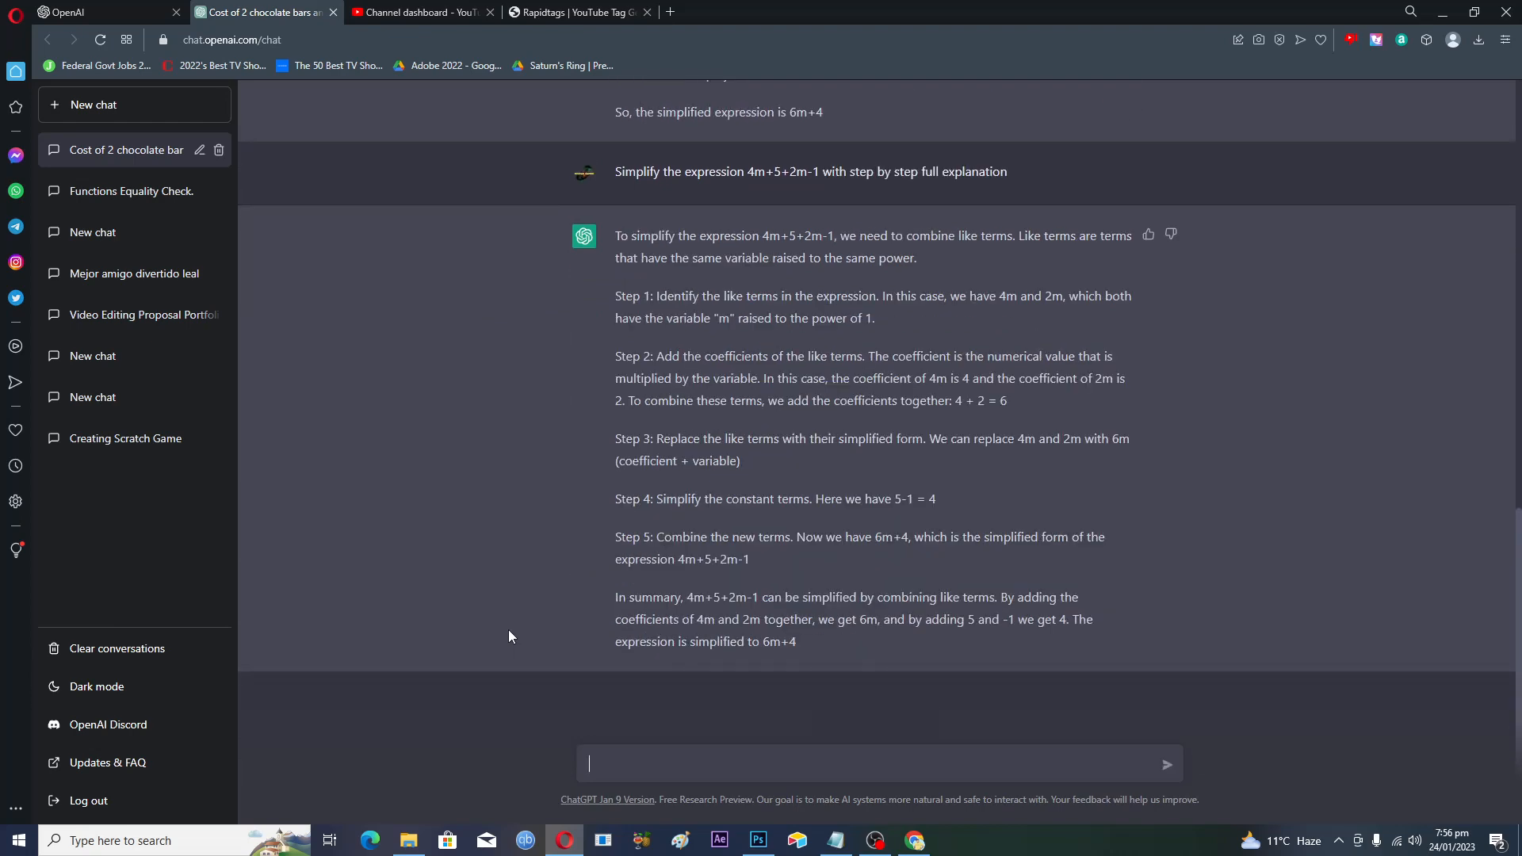
{"action": "mouse_move", "coordinate": [555, 574]}
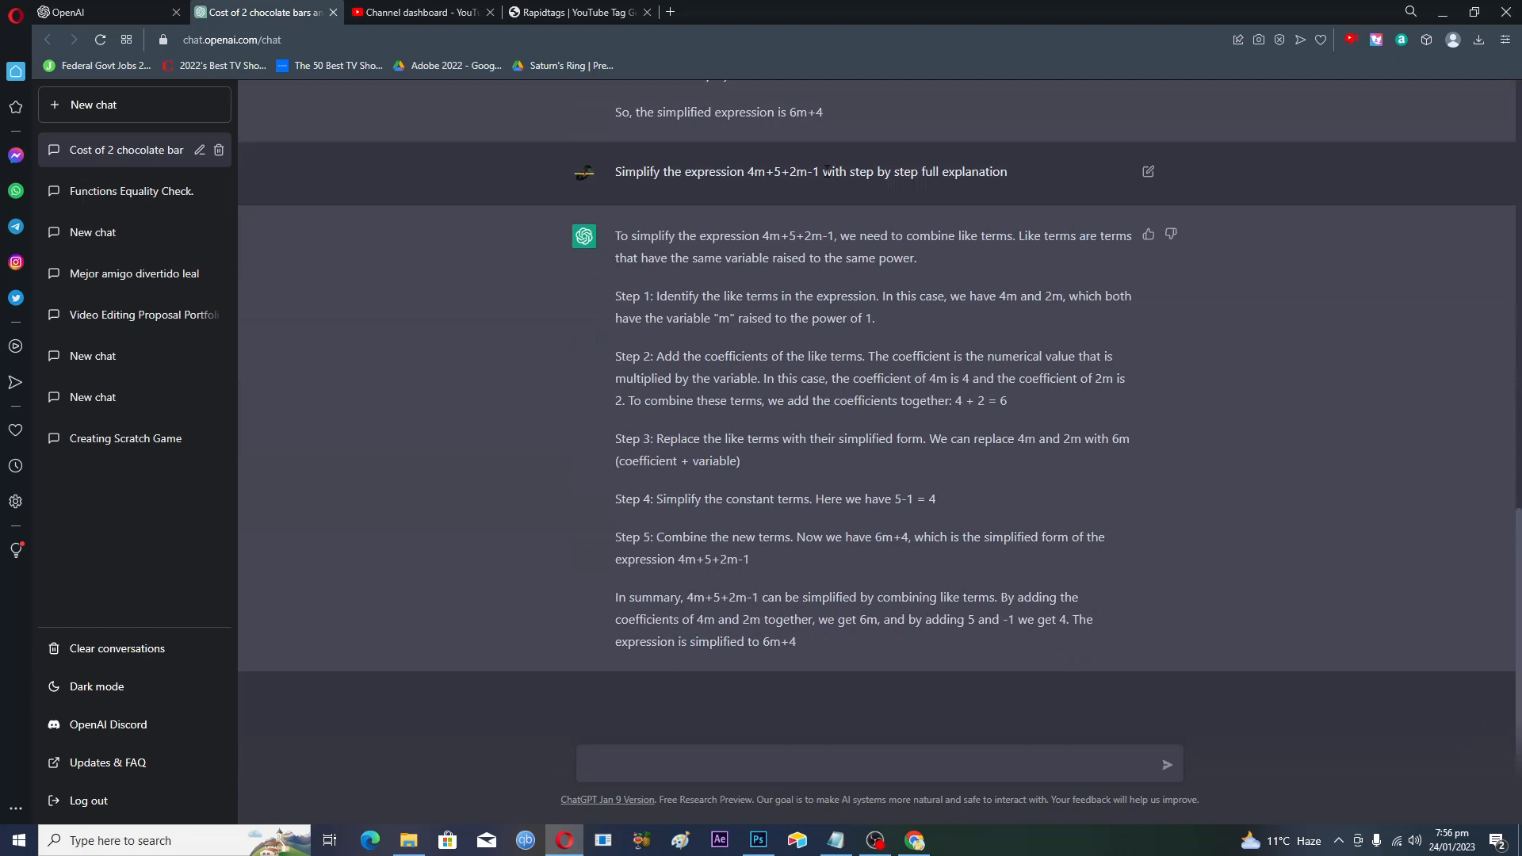
{"action": "mouse_move", "coordinate": [840, 160]}
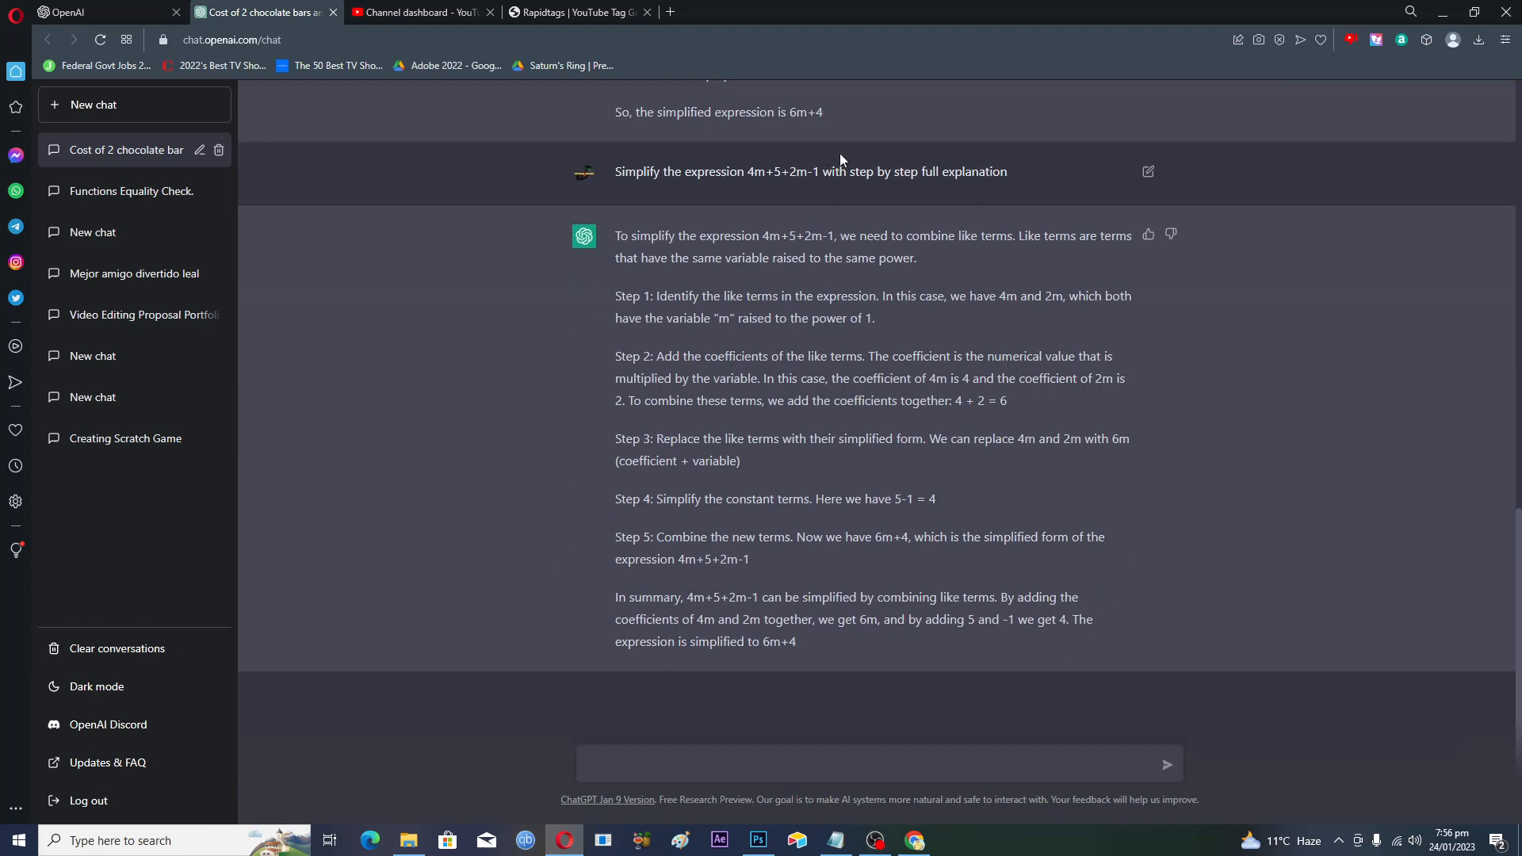
{"action": "mouse_move", "coordinate": [632, 387]}
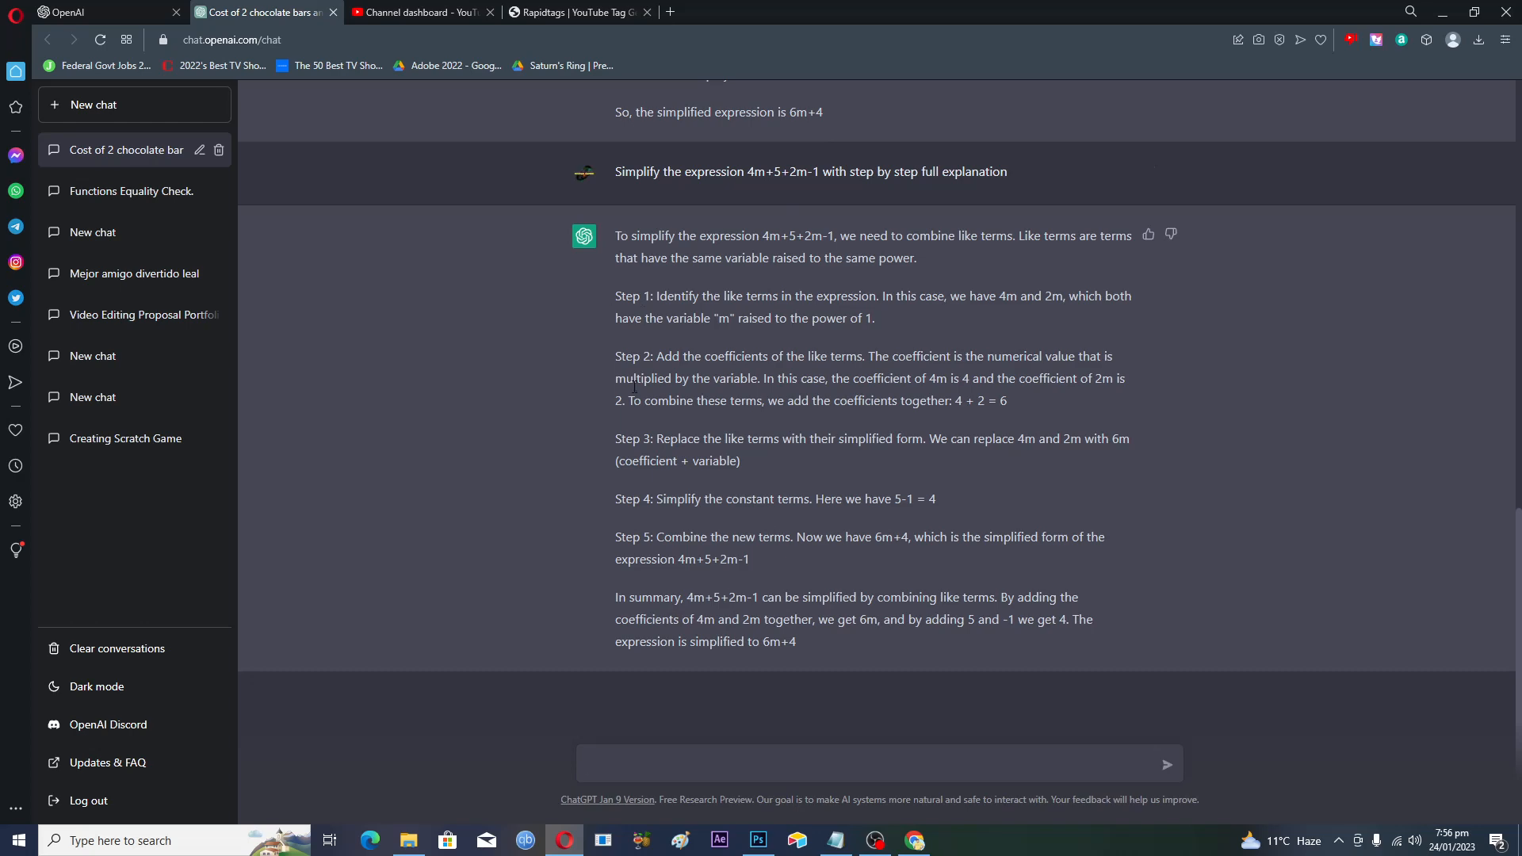
{"action": "mouse_move", "coordinate": [628, 513]}
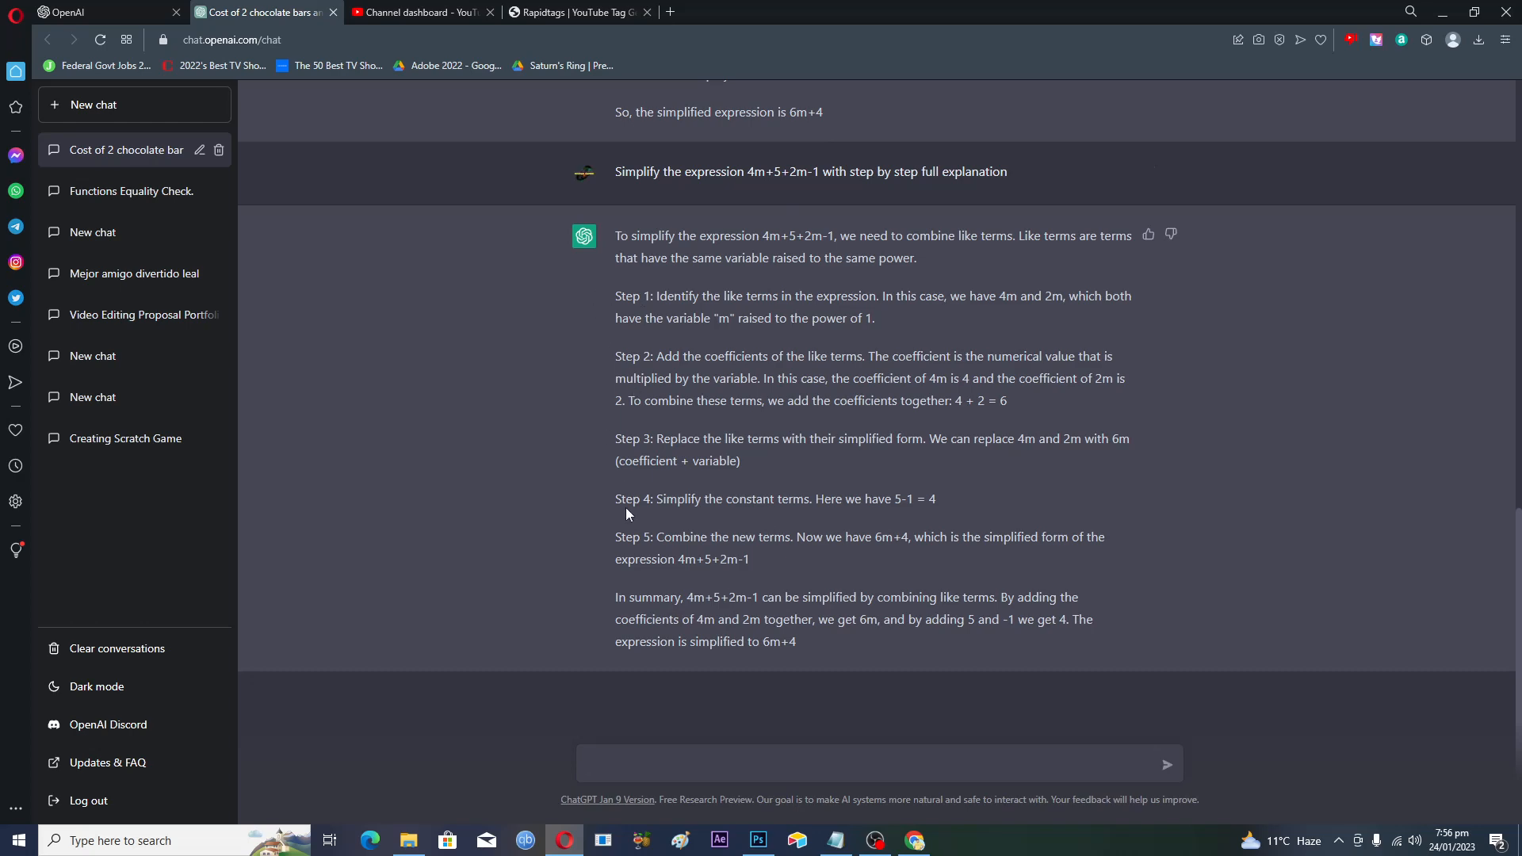
{"action": "scroll", "scroll_direction": "up", "scroll_amount": 3}
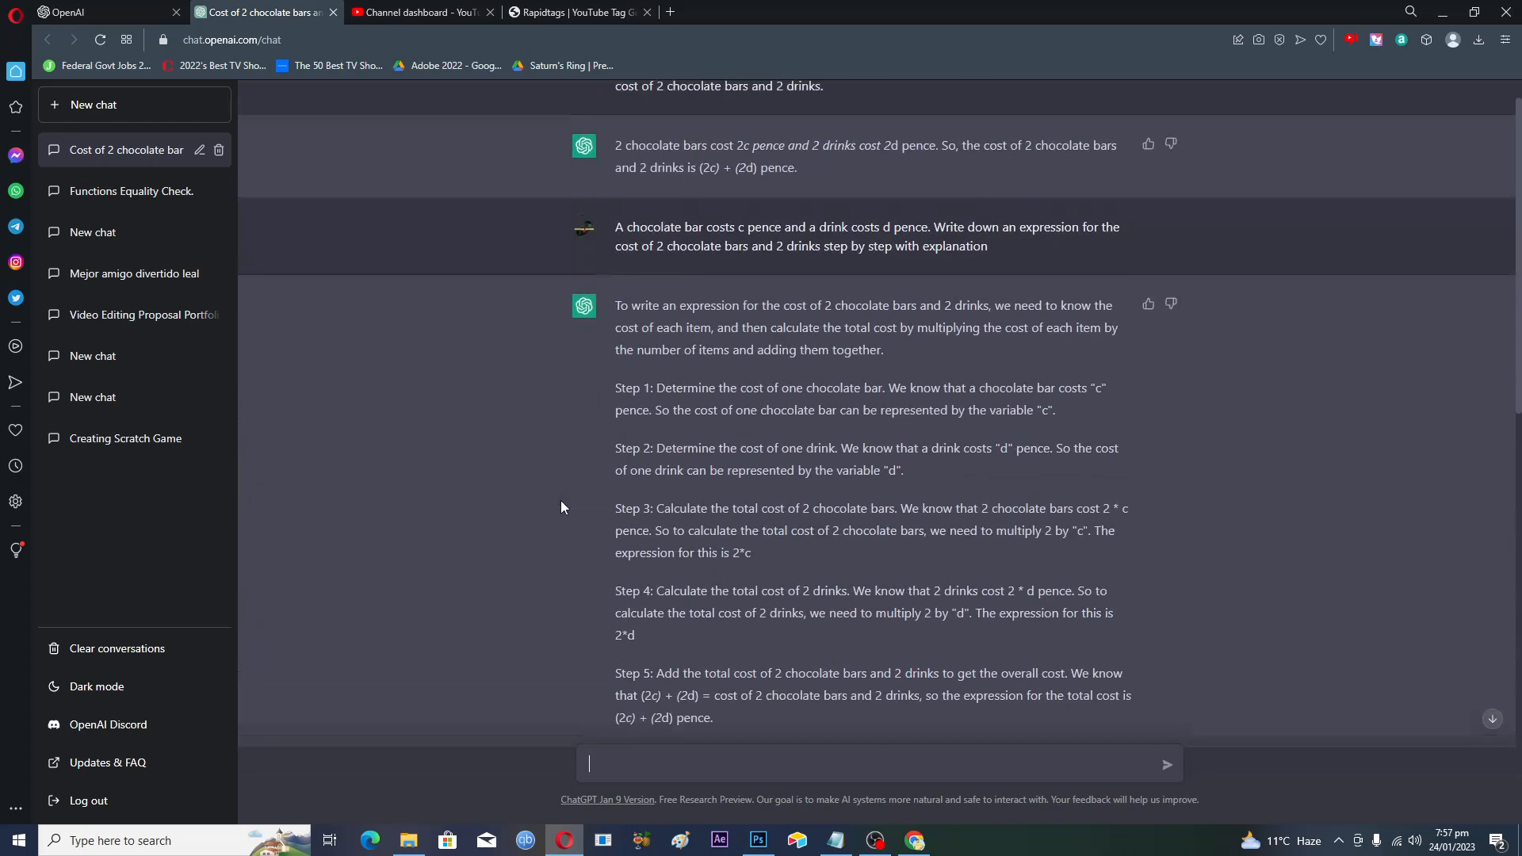
{"action": "scroll", "scroll_direction": "down", "scroll_amount": 3}
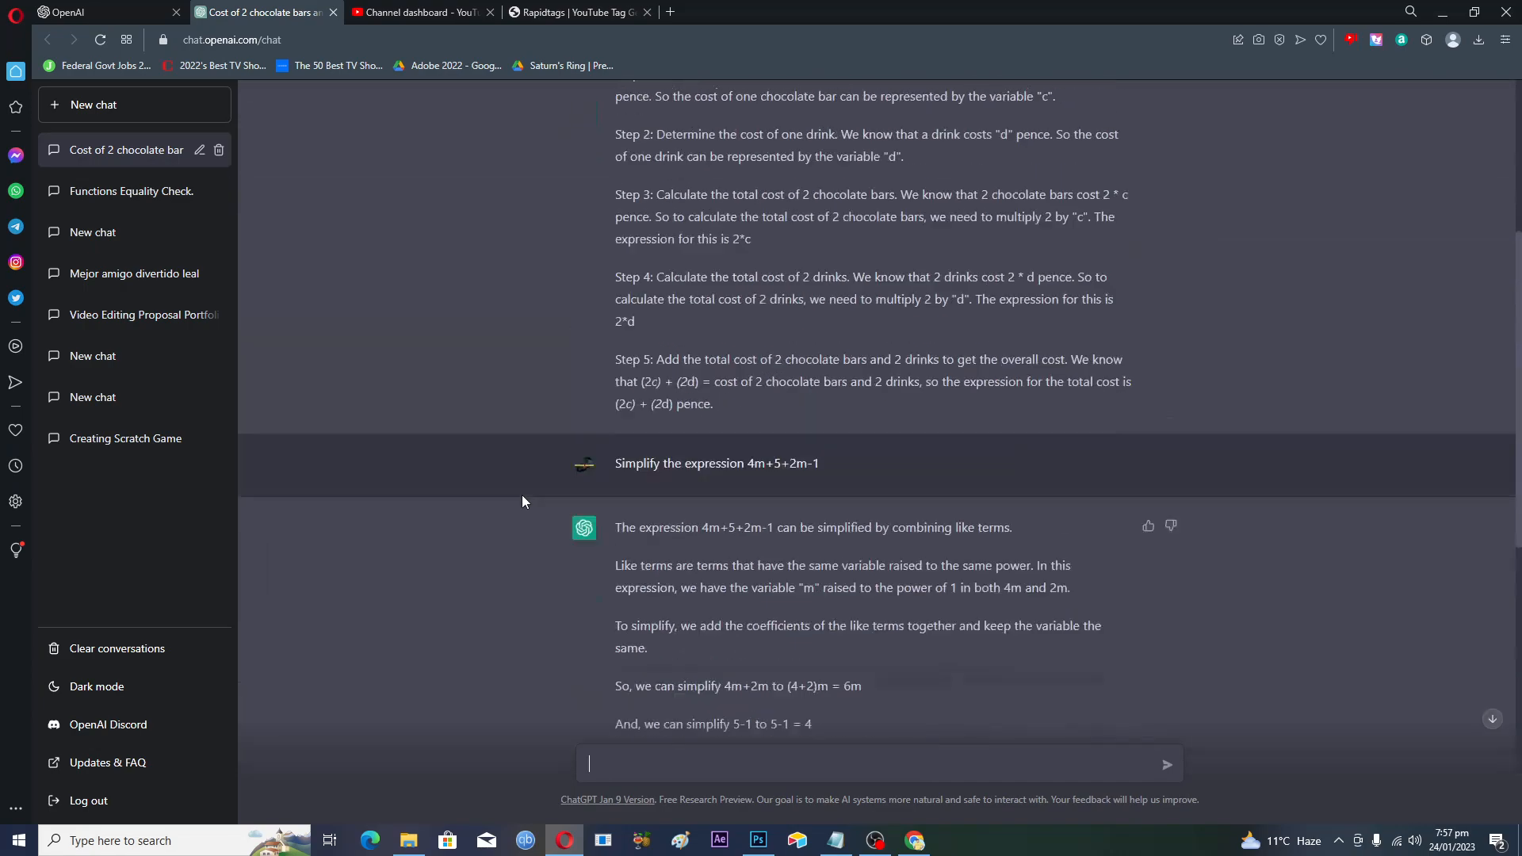
{"action": "scroll", "scroll_direction": "up", "scroll_amount": 3}
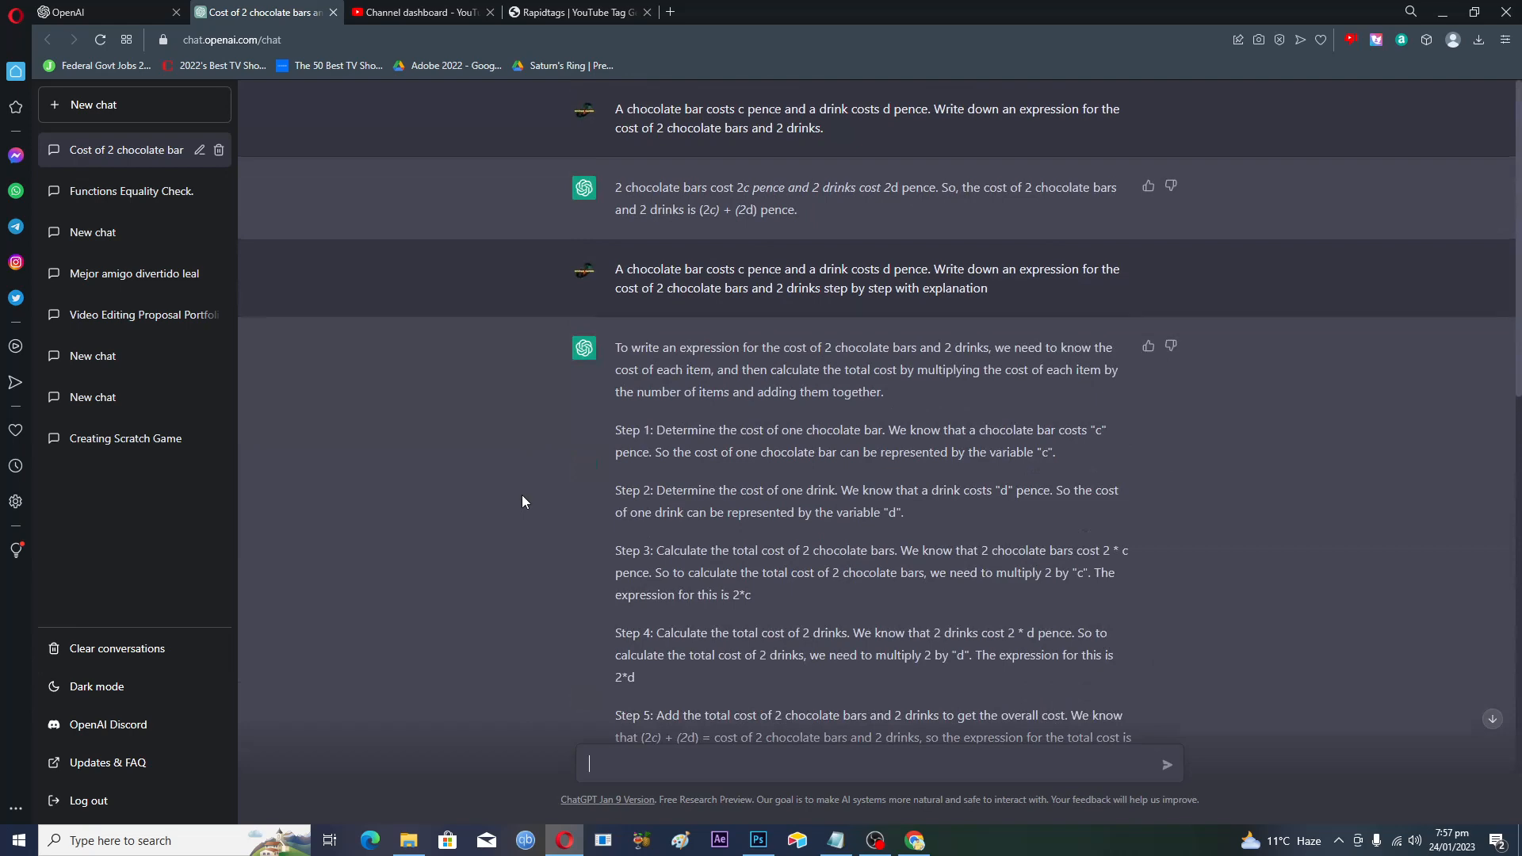